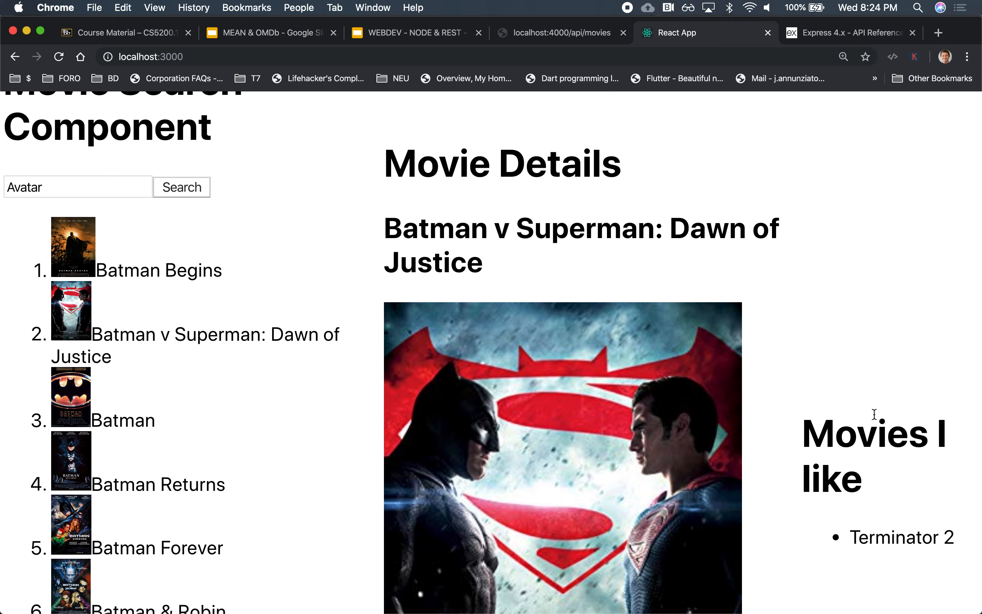
mouse_move(381, 302)
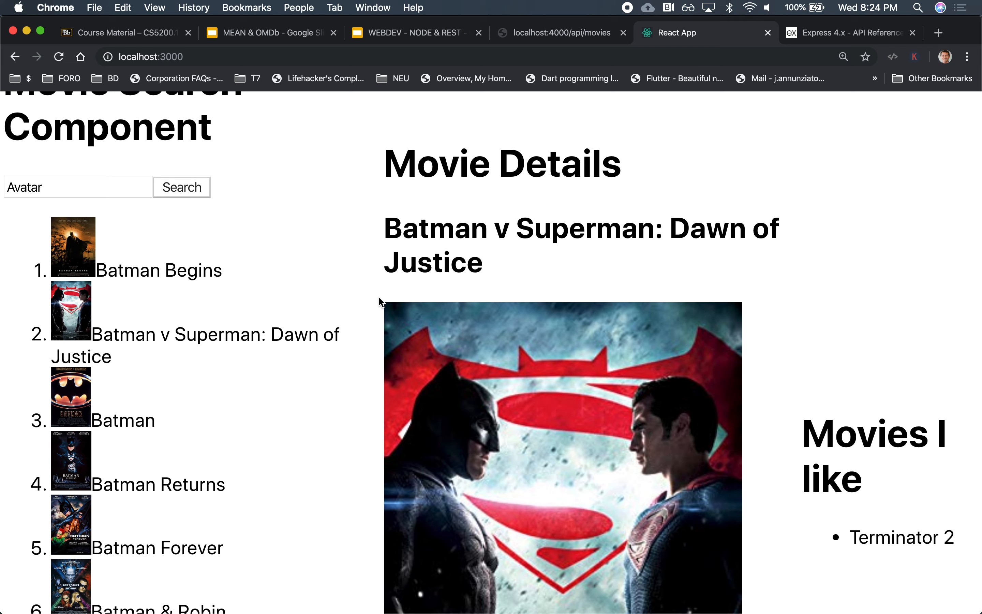
Show Batman Forever in the Movie Details area from the search results.
click(122, 419)
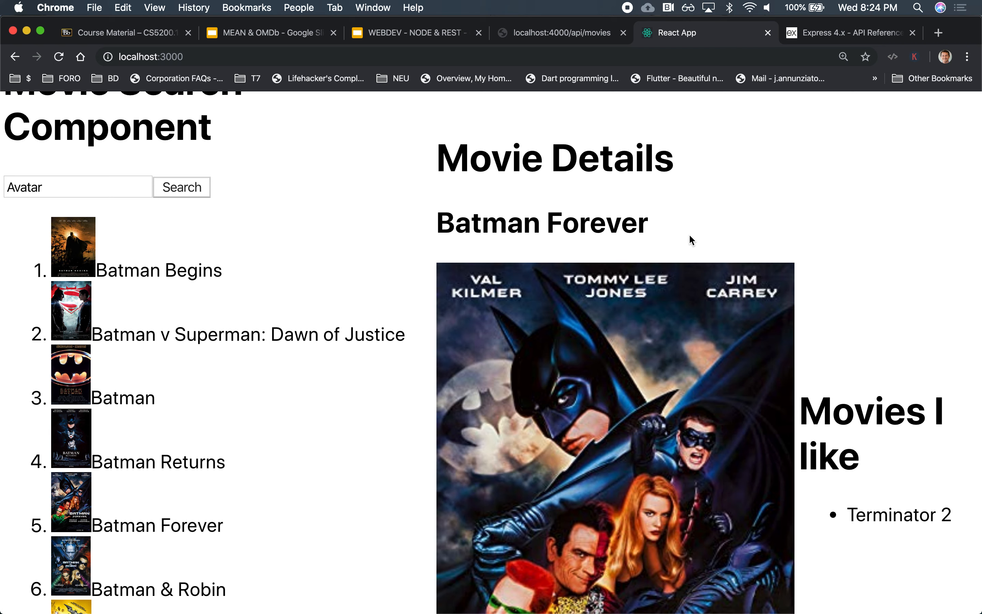
mouse_move(792, 525)
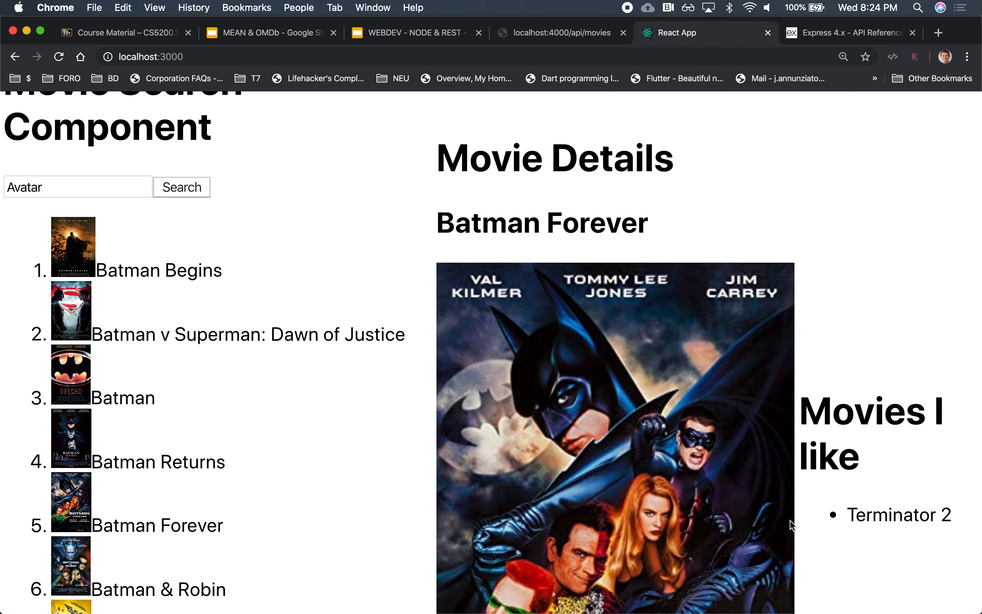
mouse_move(880, 492)
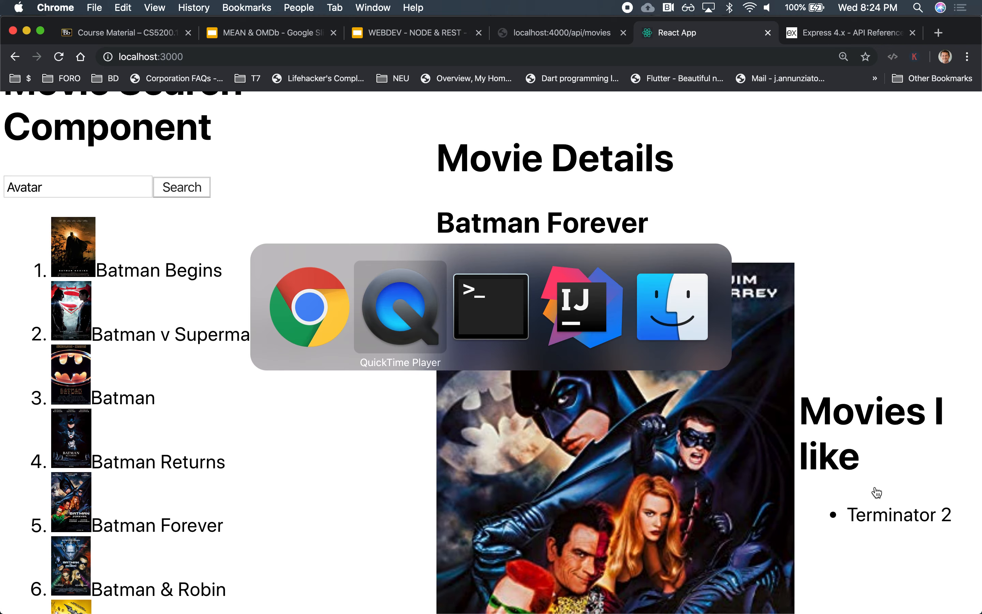
Switch to the cs5200-f19-client-react project window and bring up MovieDetails.js.
click(582, 306)
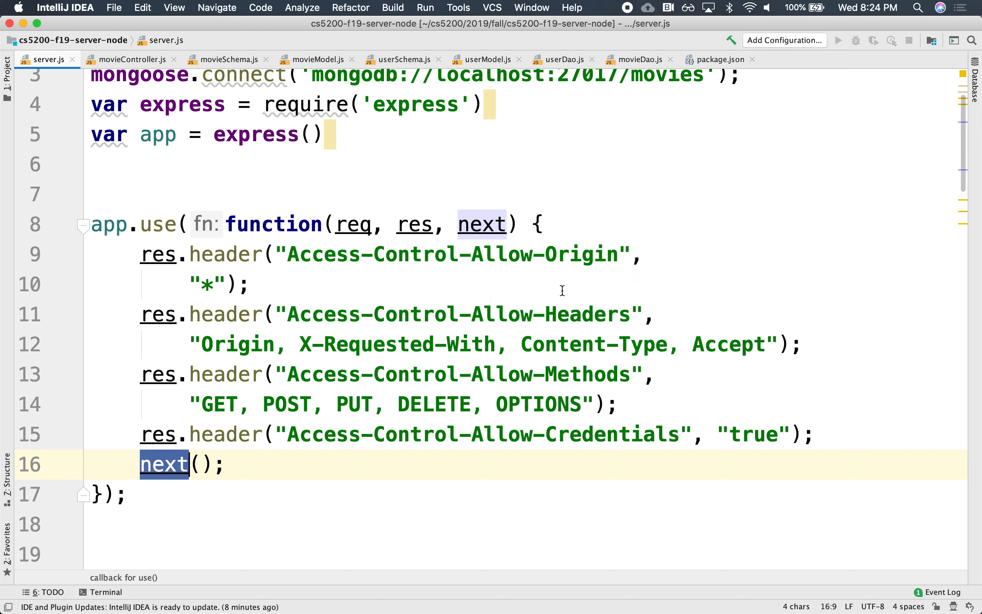
mouse_move(522, 7)
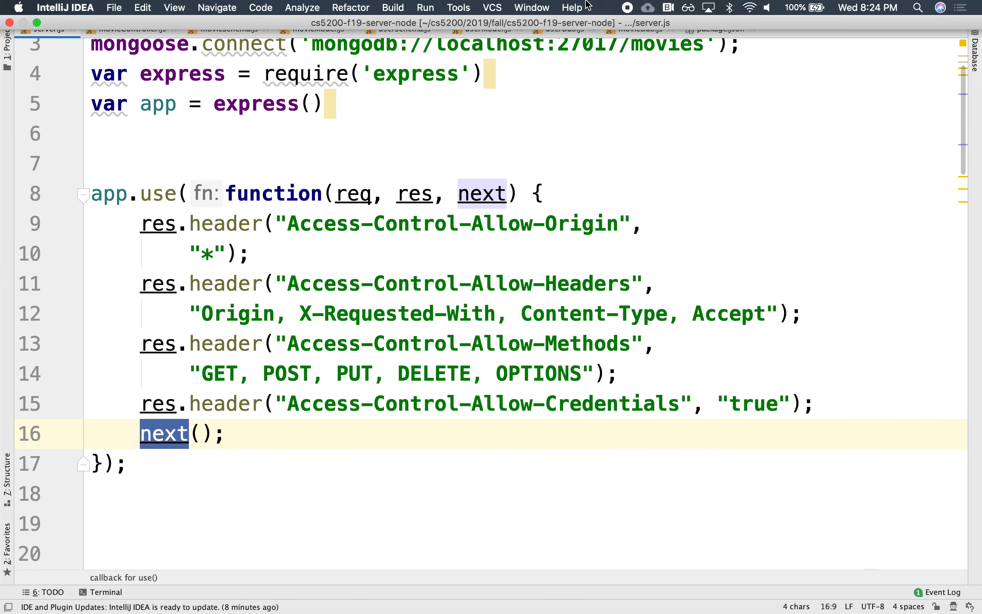
click(531, 7)
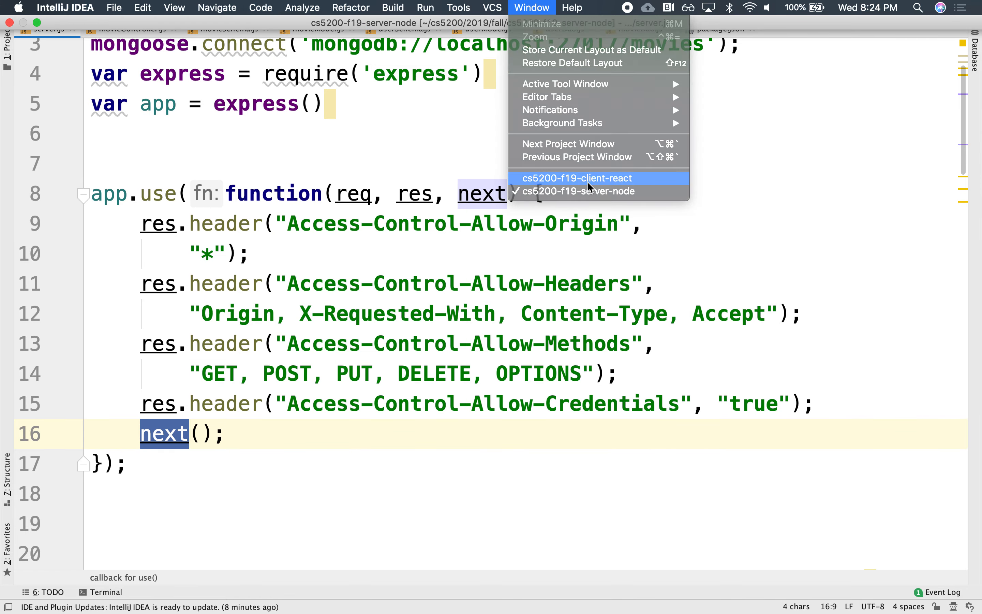
click(573, 178)
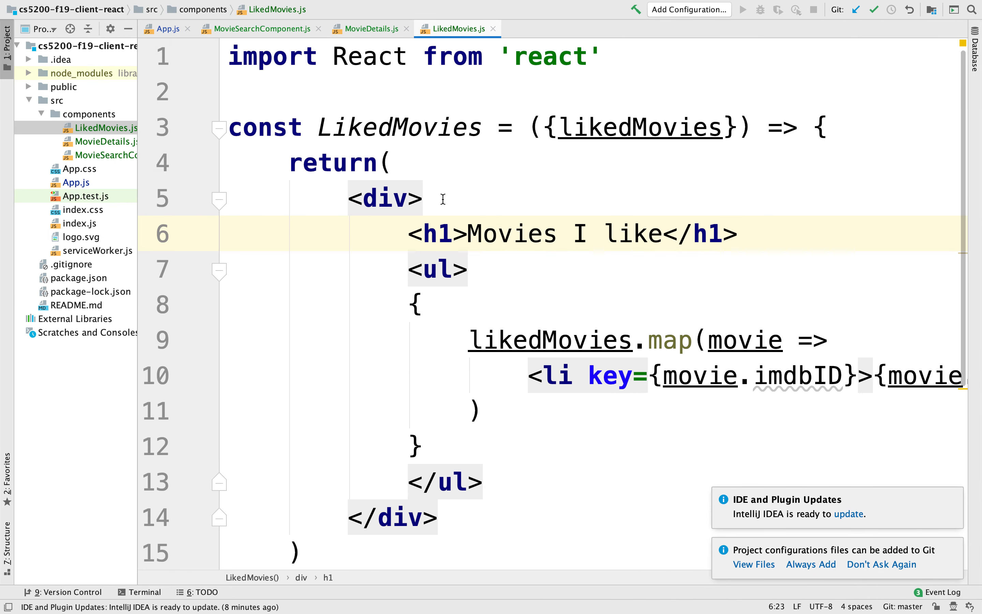
mouse_move(120, 144)
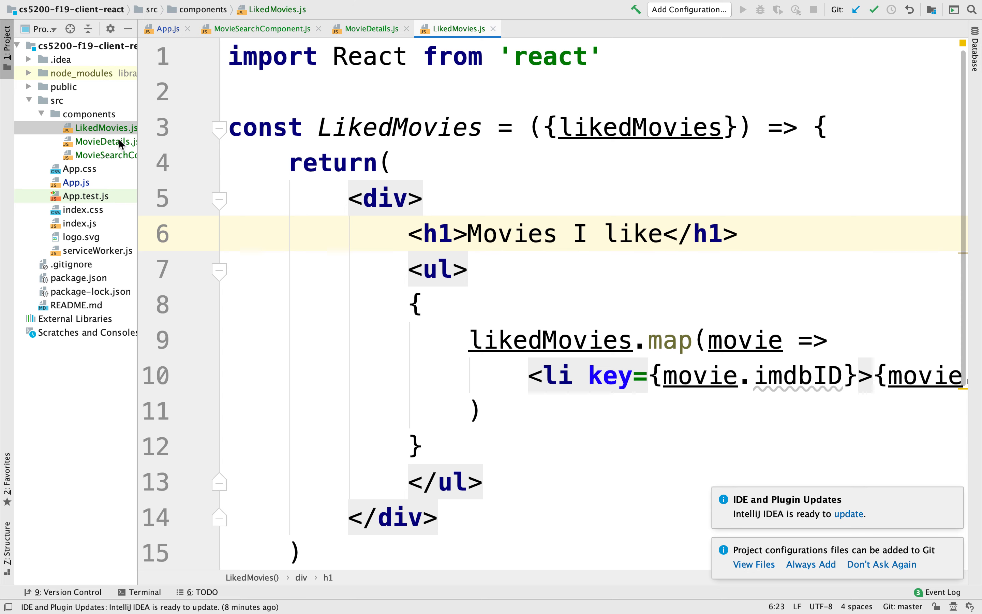
click(366, 29)
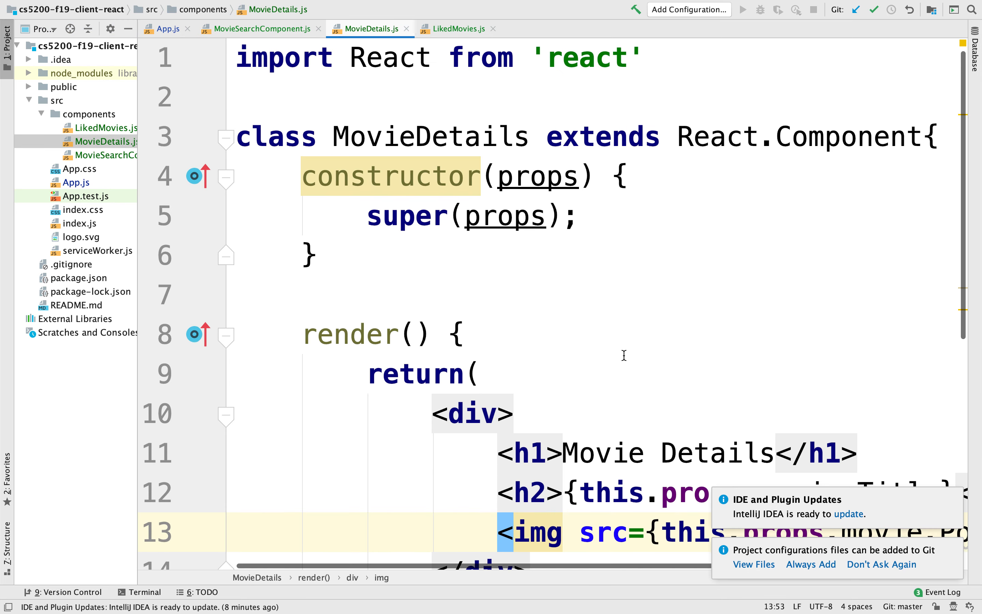
Add a <button>Like</button> element below the movie title h2 line.
scroll(down, 3)
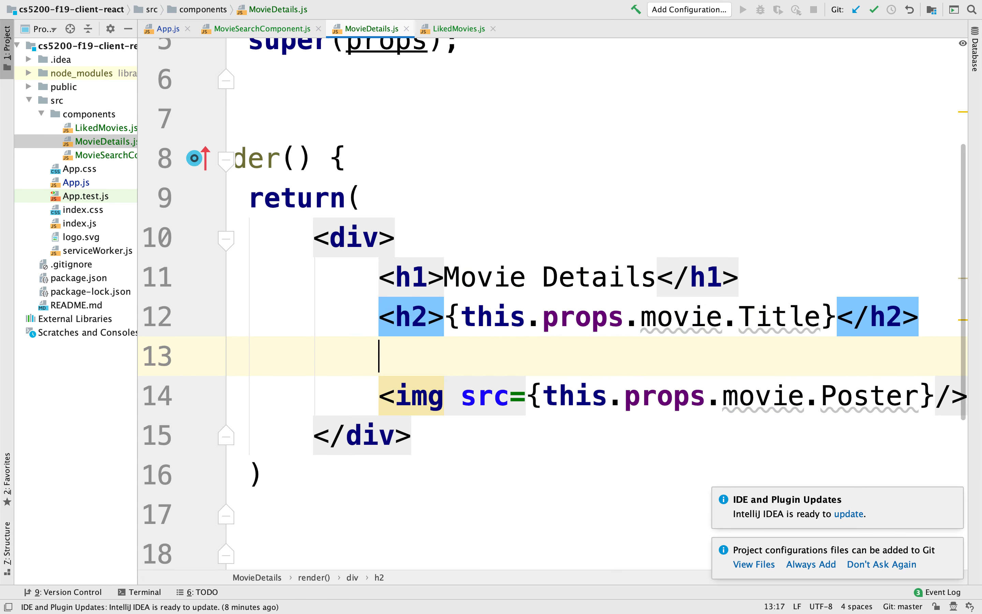
text(<button></button>)
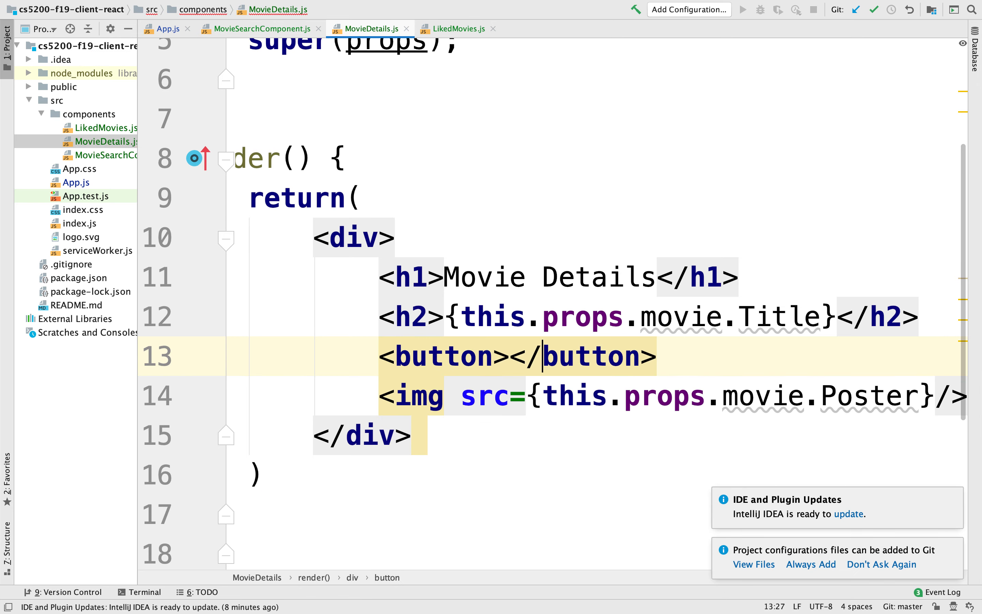
text(Like)
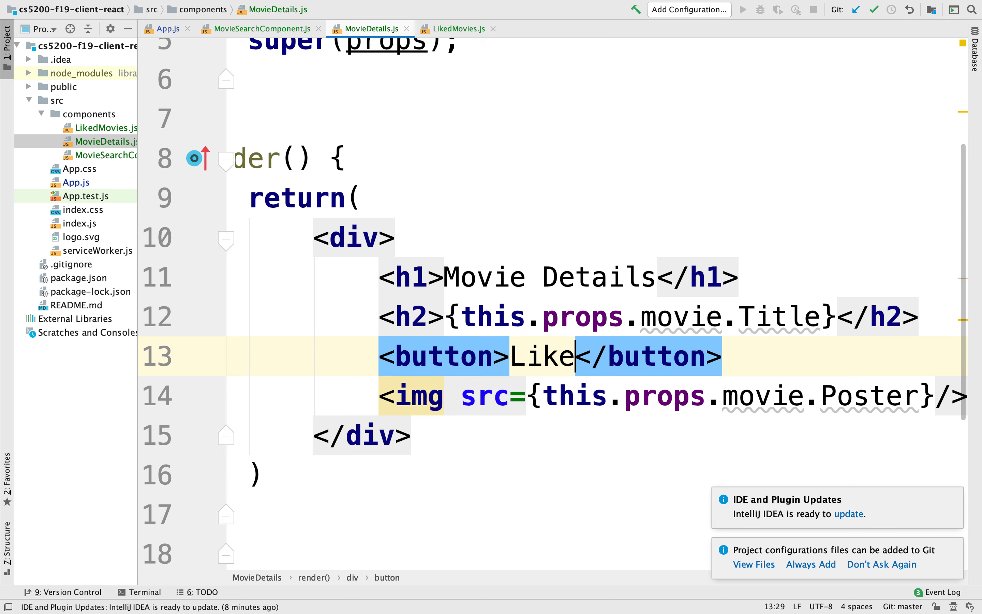
click(555, 356)
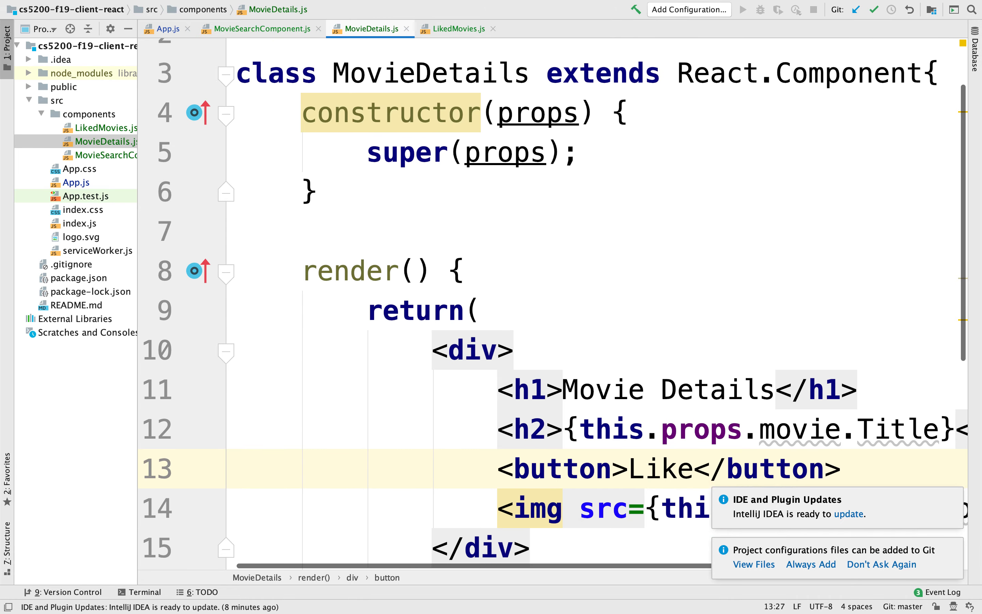
Give the Like button an empty onClick={} attribute, checking the movie prop name on the poster line.
scroll(down, 3)
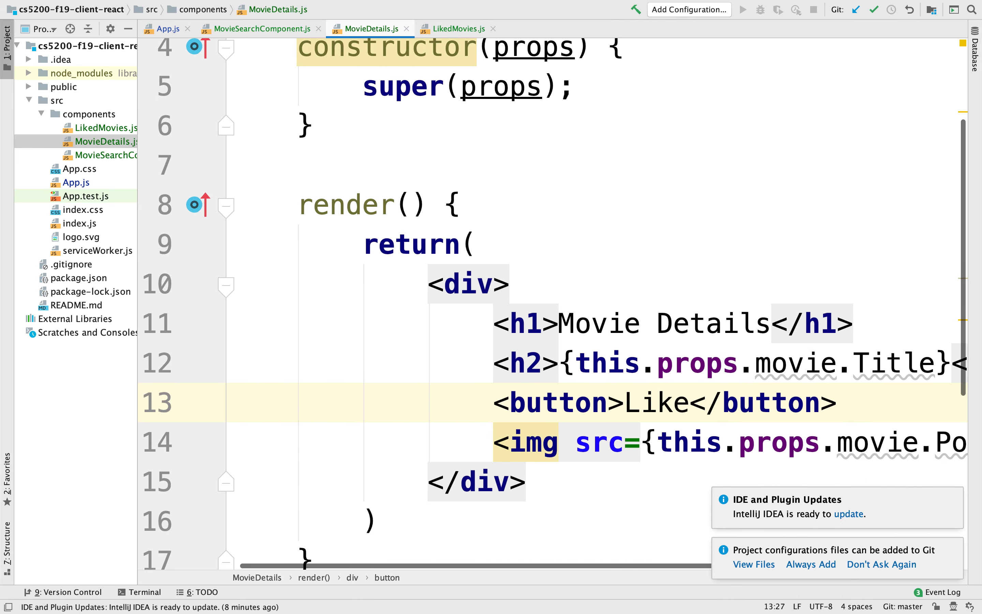
scroll(down, 3)
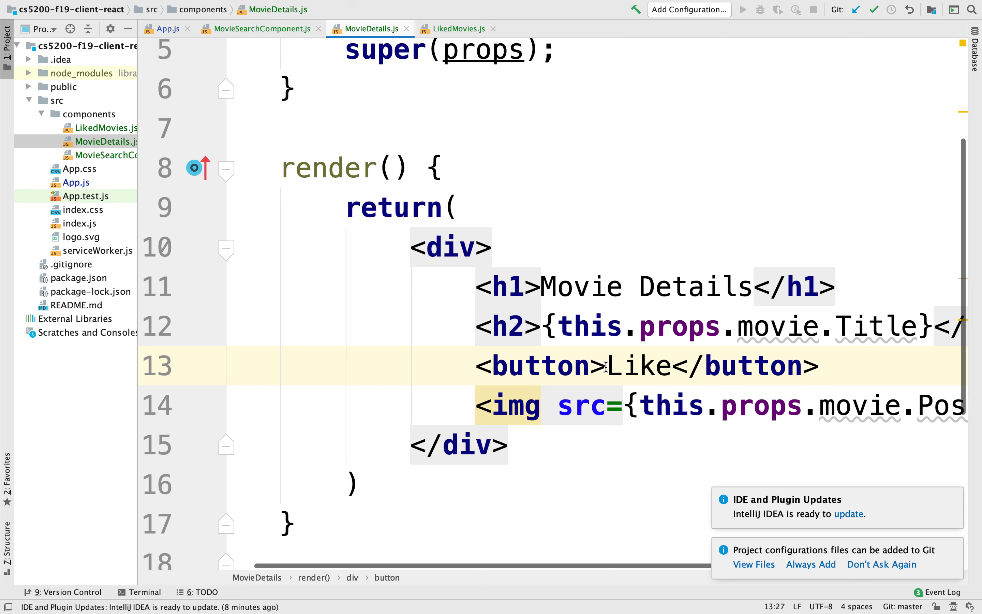
text(onClick={})
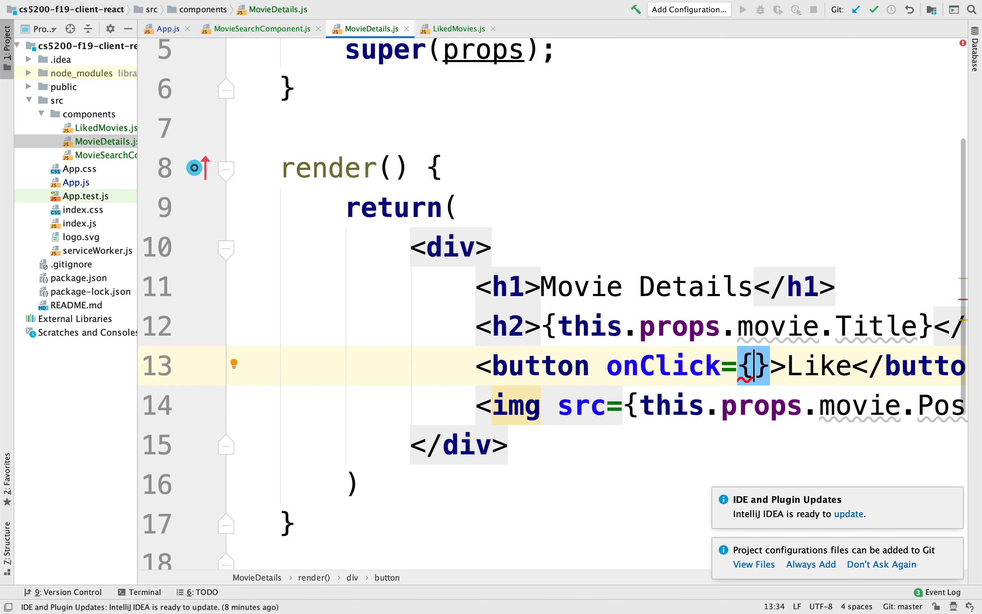
double_click(713, 366)
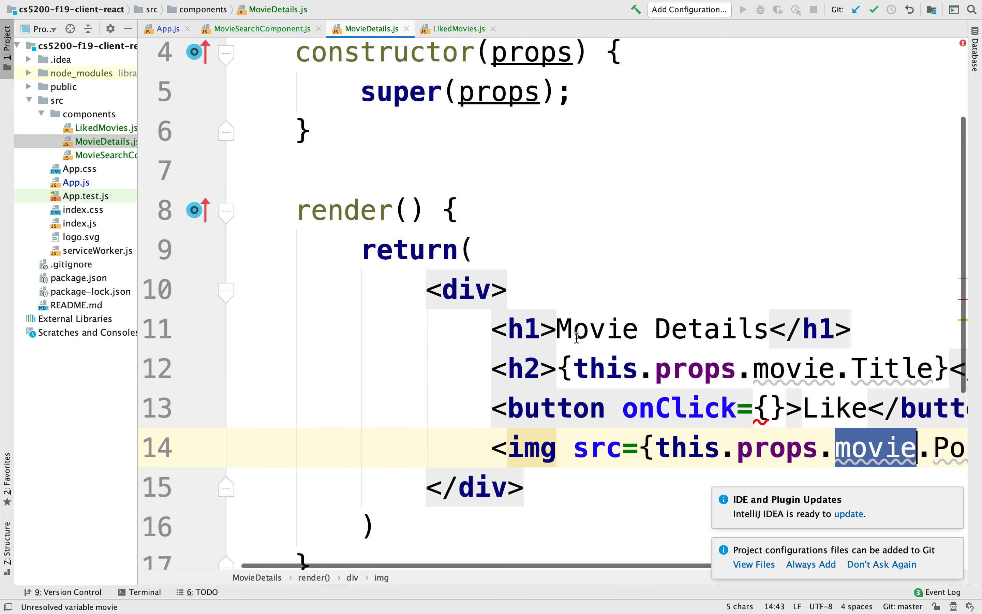
click(701, 342)
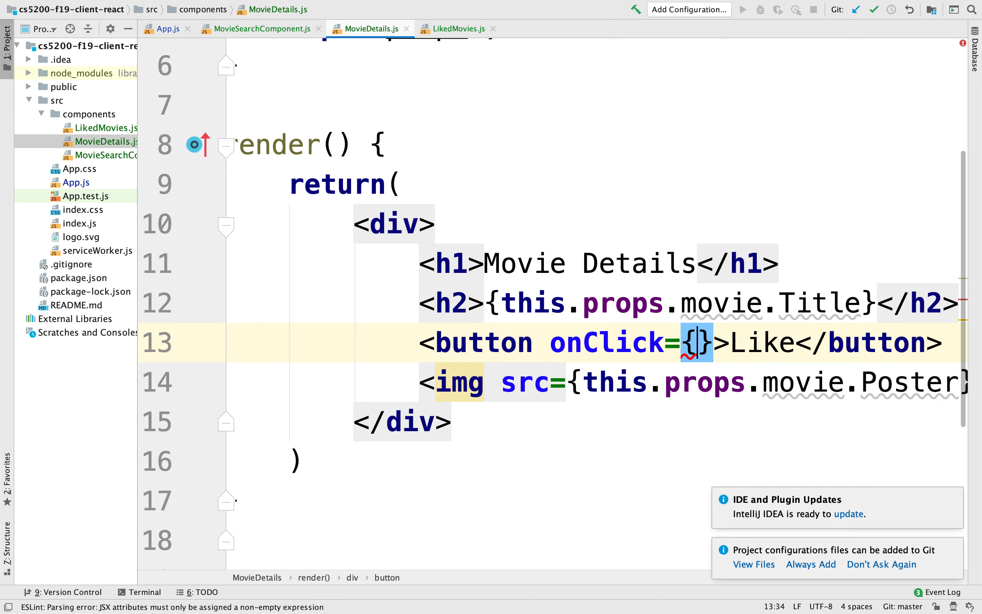
Fill onClick with the arrow function () => this.likeMovie(this.props.movie).
text(this.l)
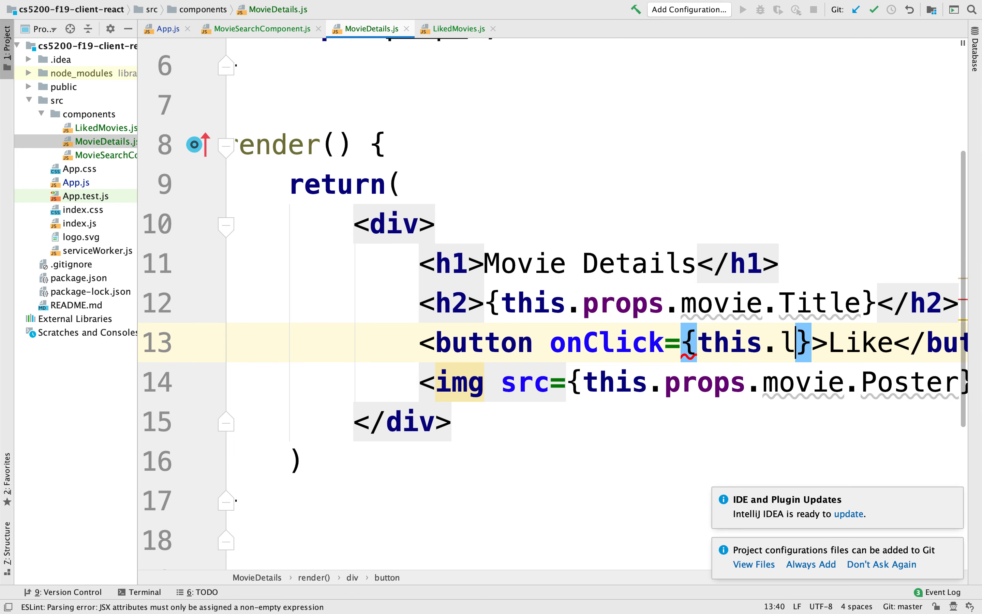
text(ikeMovie())
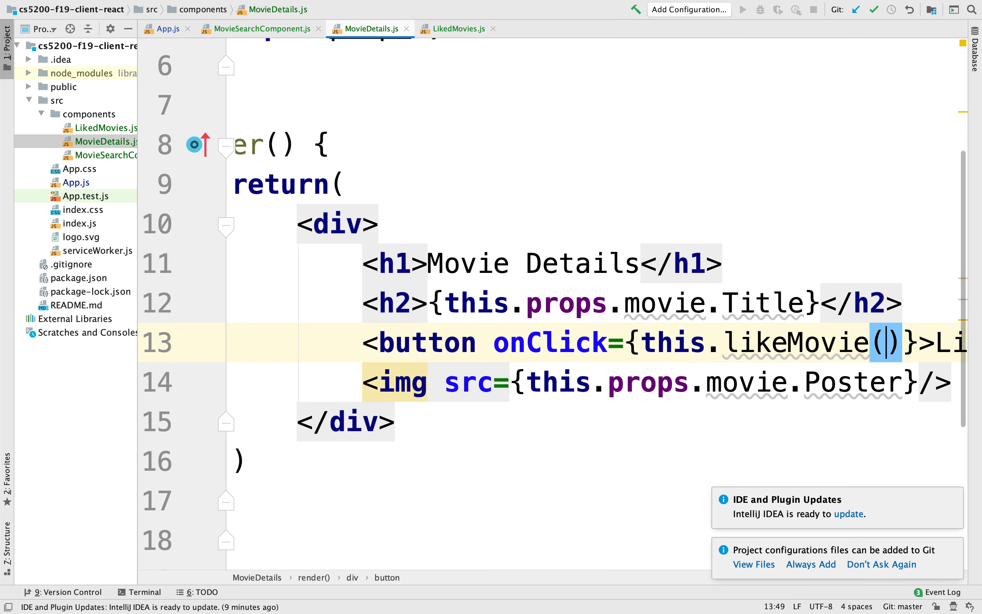
text(this.props.movie)
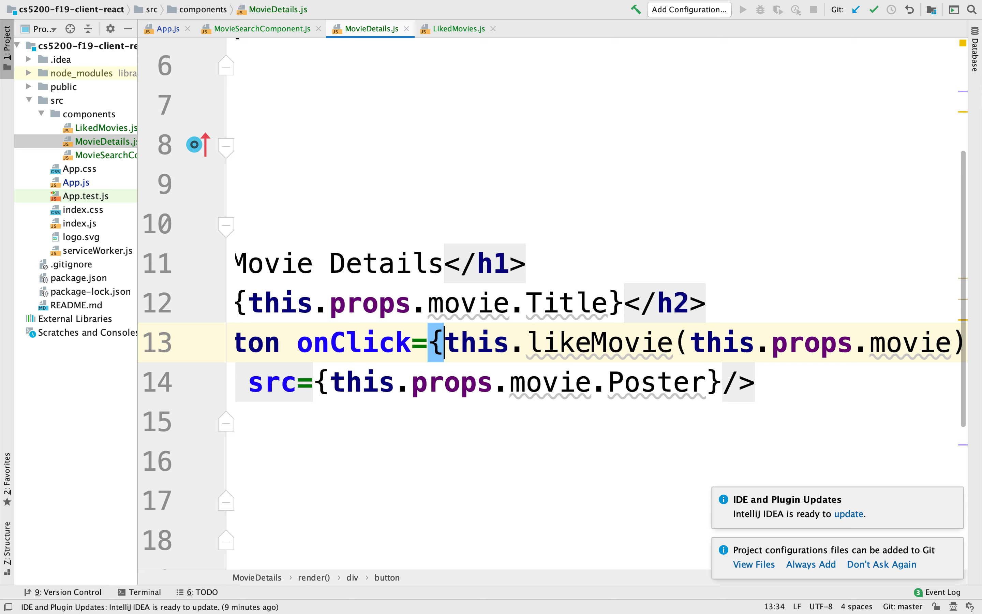
text(() =)
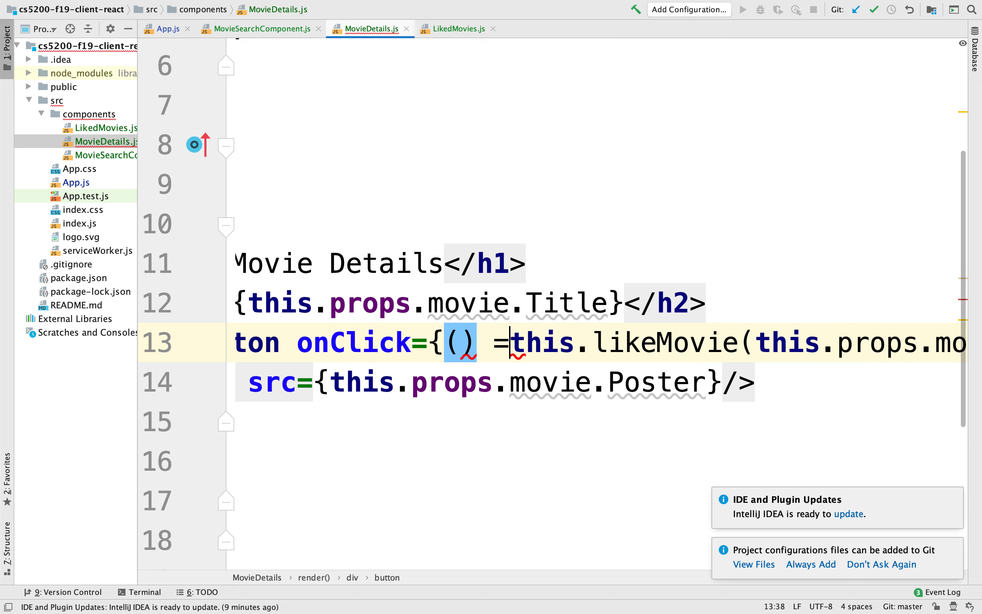
text(>)
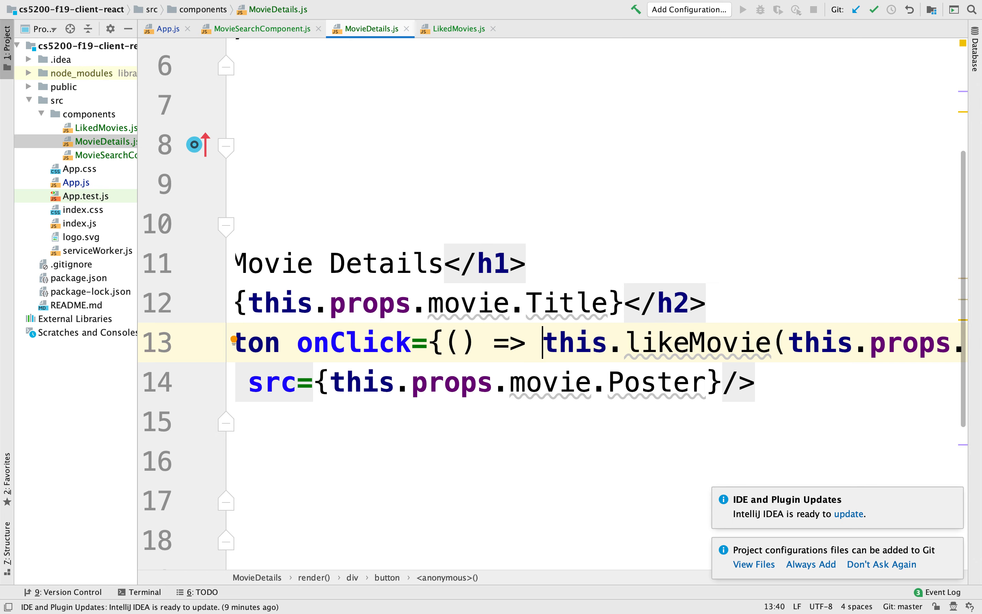
scroll(right, 3)
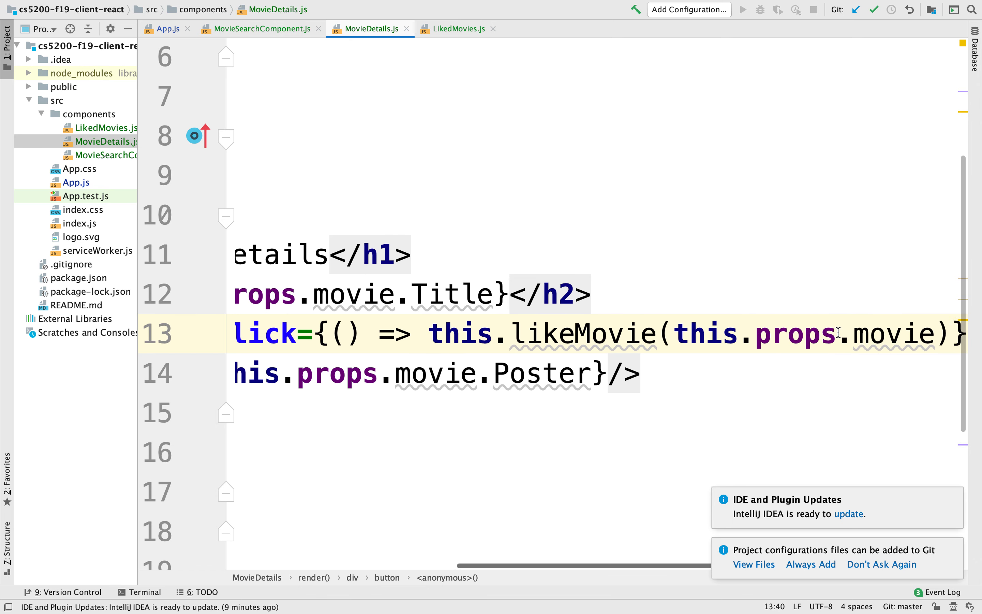
scroll(right, 3)
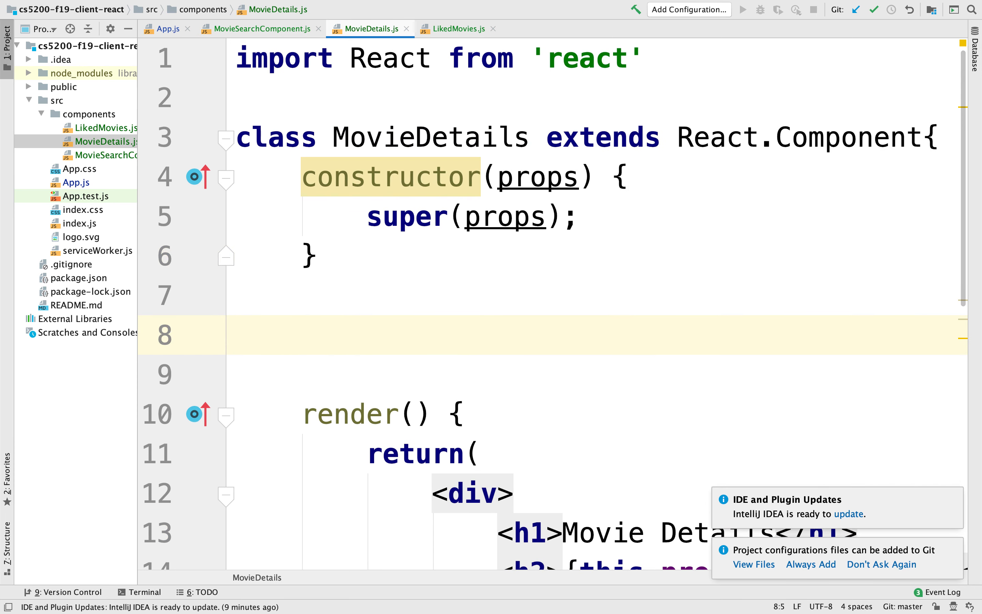
Write the likeMovie = movie => { console.log(movie) } handler in MovieDetails.
text(likeM)
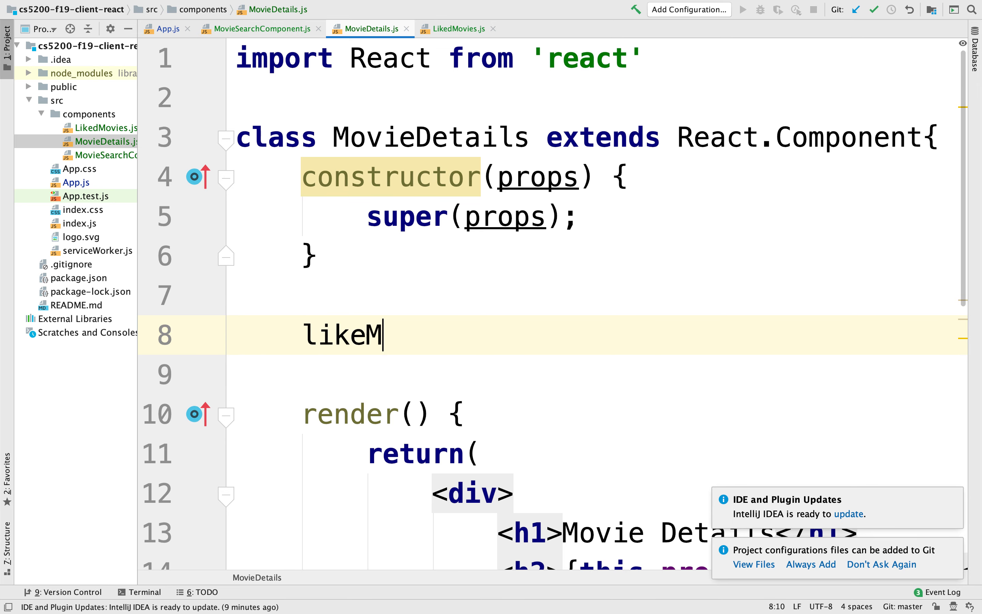
text(ovi)
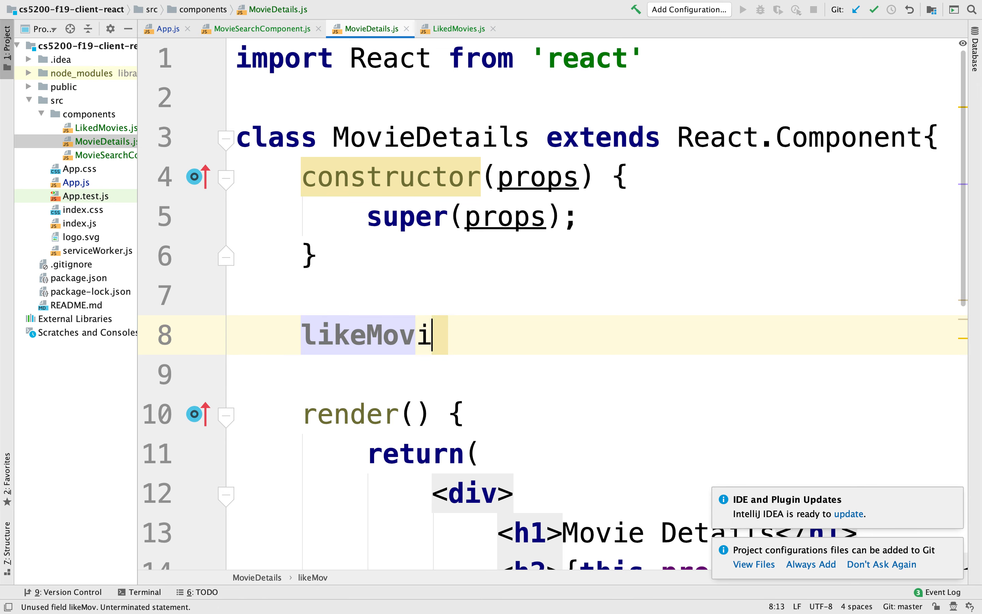
text(e = mo)
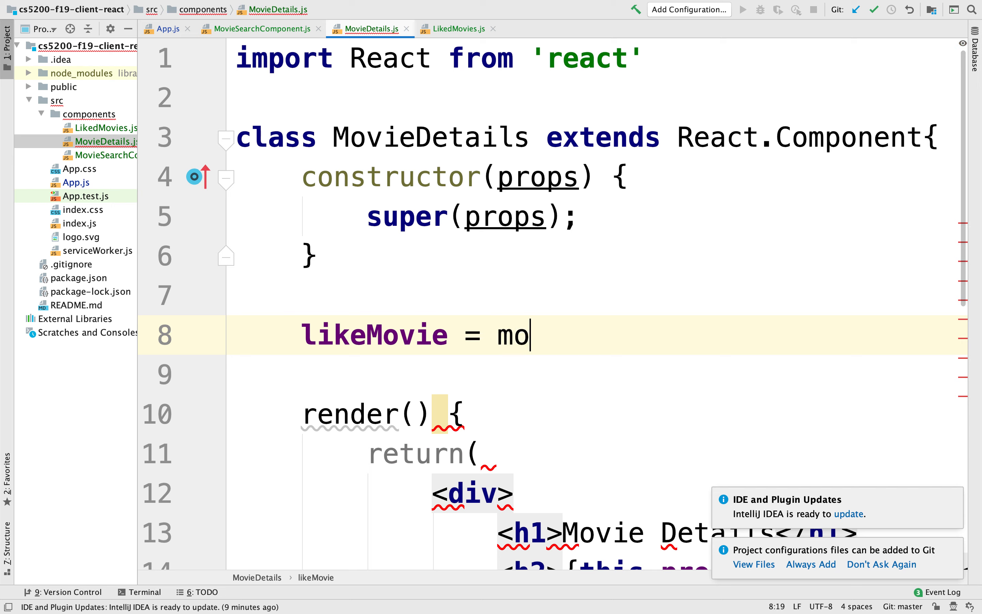
text(vie =>)
click(597, 374)
text(console.log(movie))
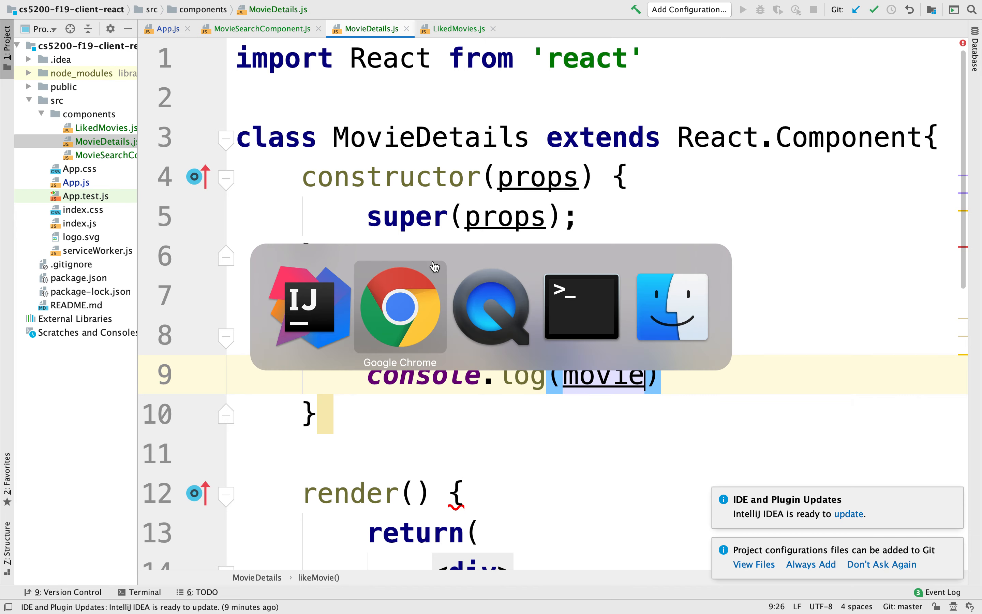
Back in Chrome, dock the developer tools to the bottom of the page.
click(399, 307)
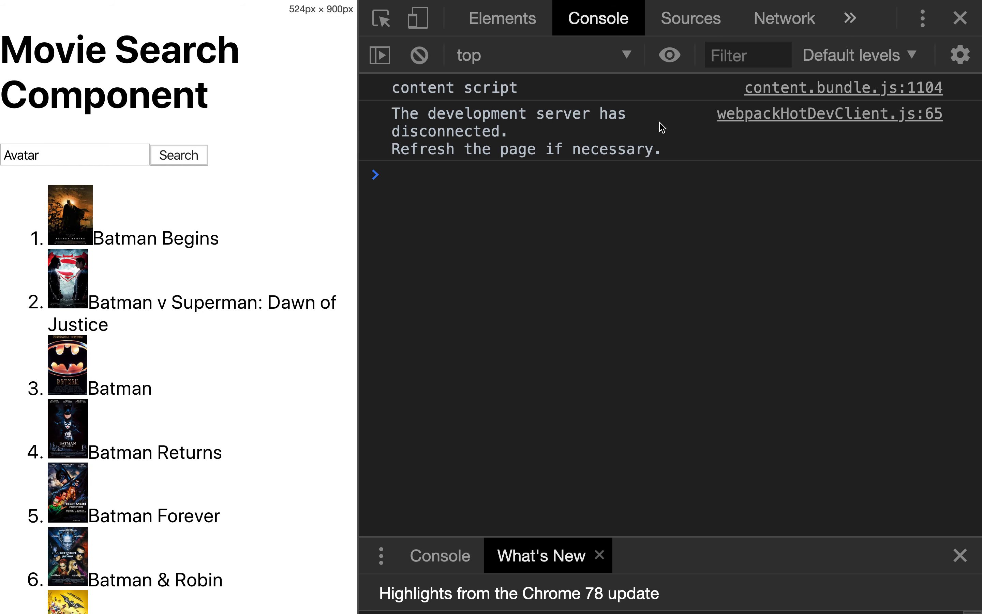
mouse_move(308, 234)
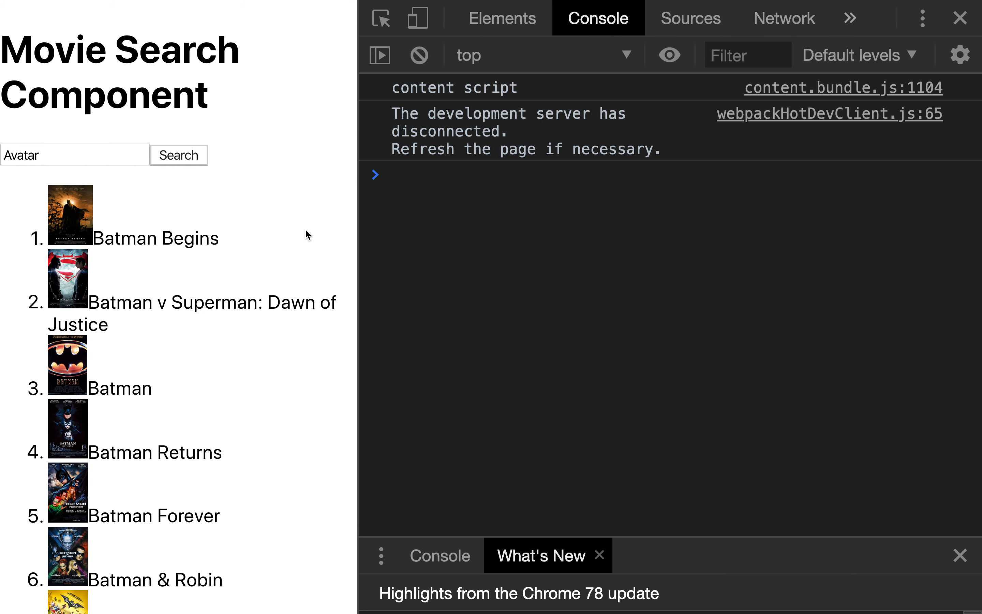
mouse_move(179, 348)
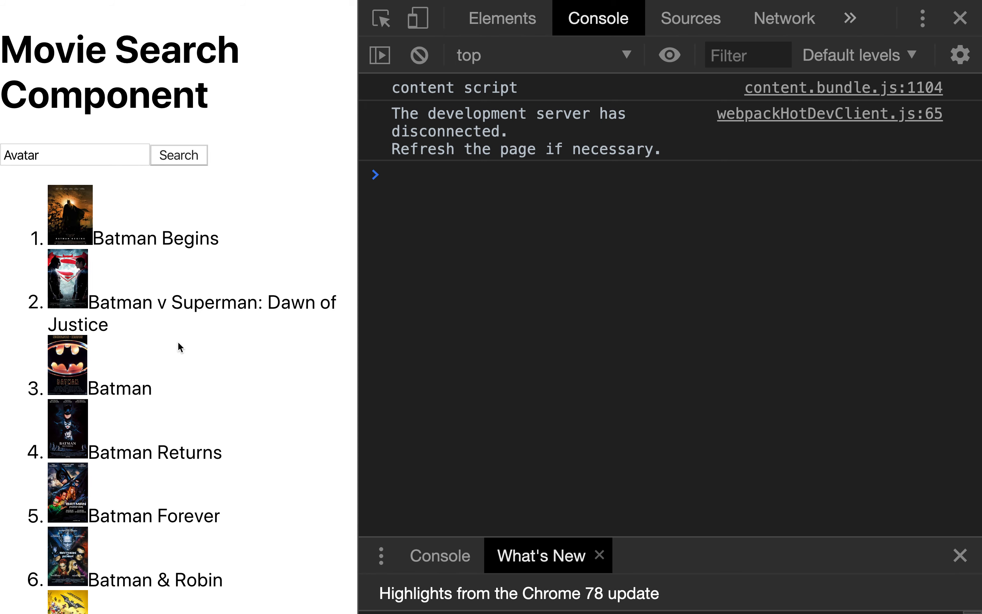
scroll(down, 3)
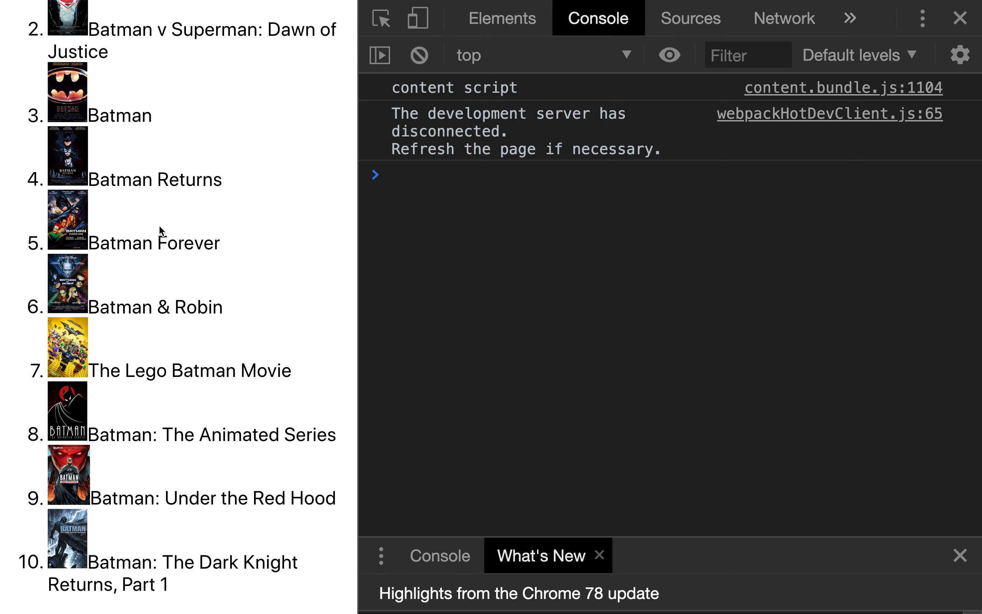
mouse_move(364, 280)
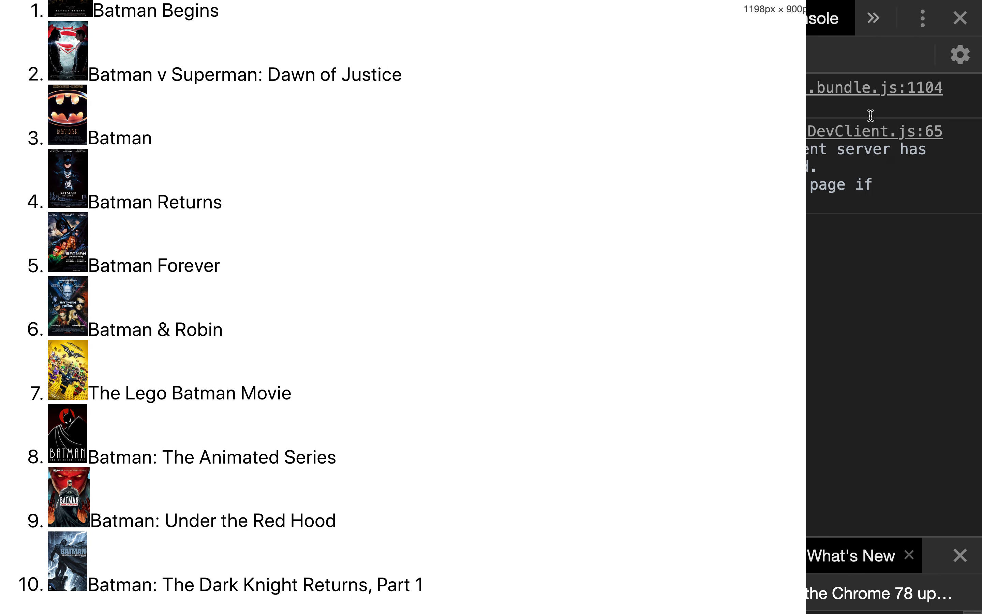
click(924, 18)
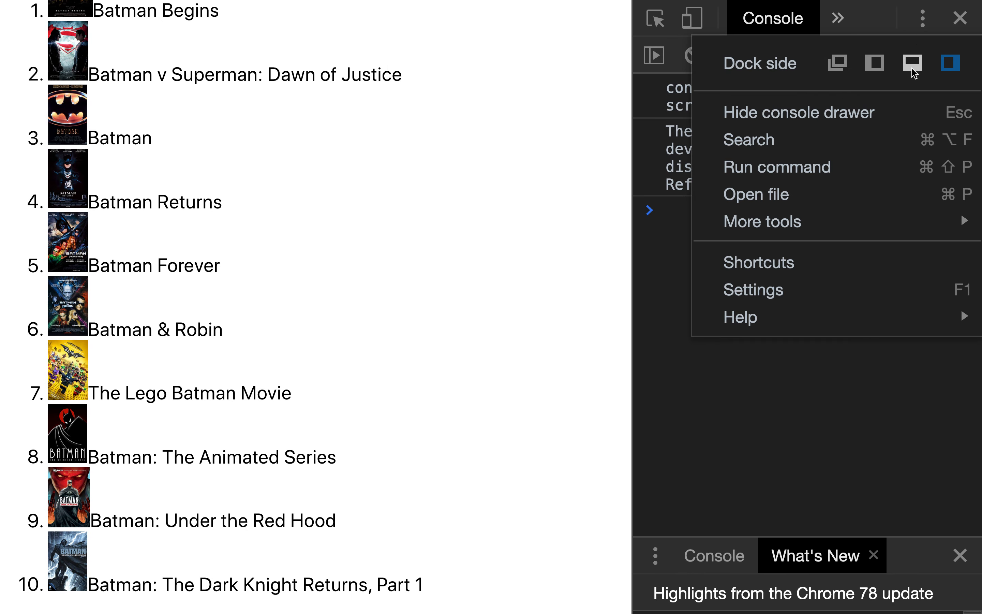
click(913, 63)
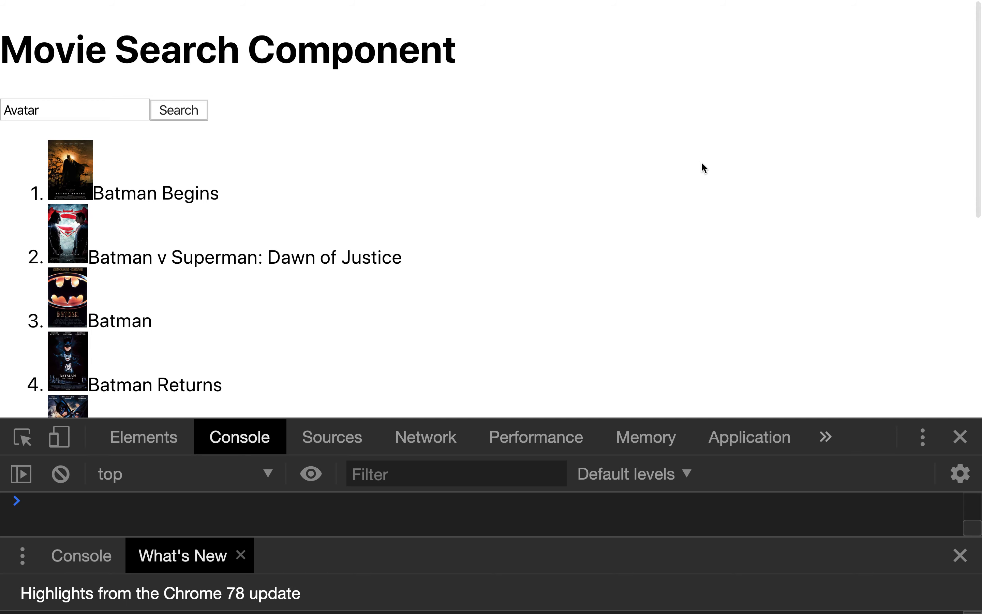
Select Batman Begins, clear the console and like it so its object is logged.
scroll(down, 3)
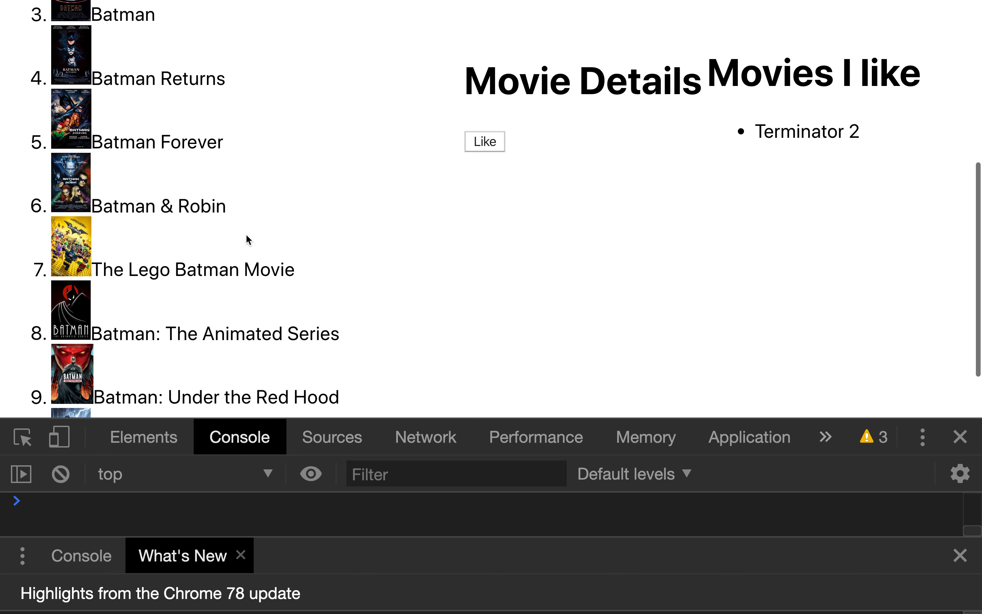
click(71, 181)
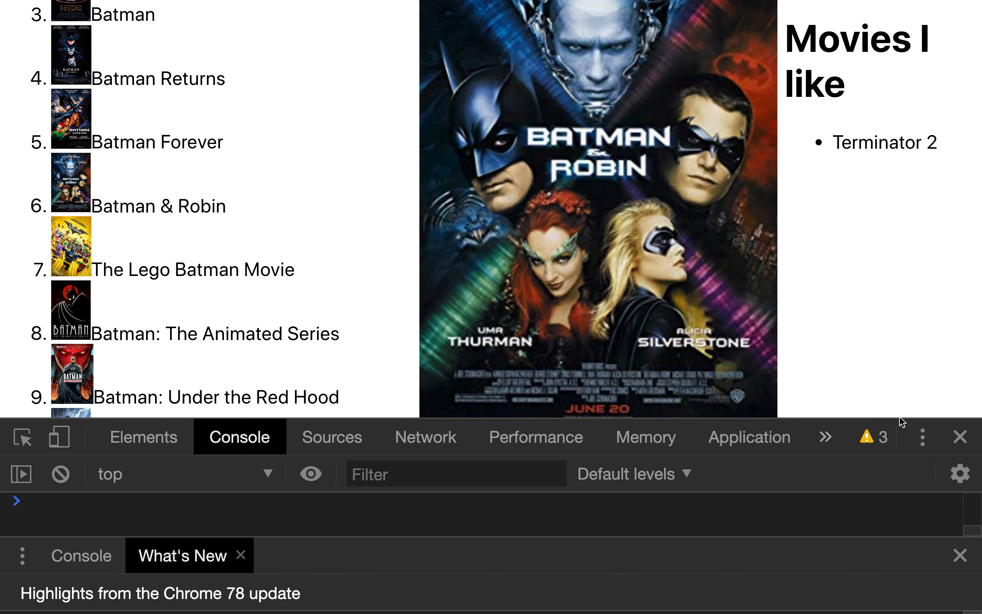
scroll(up, 3)
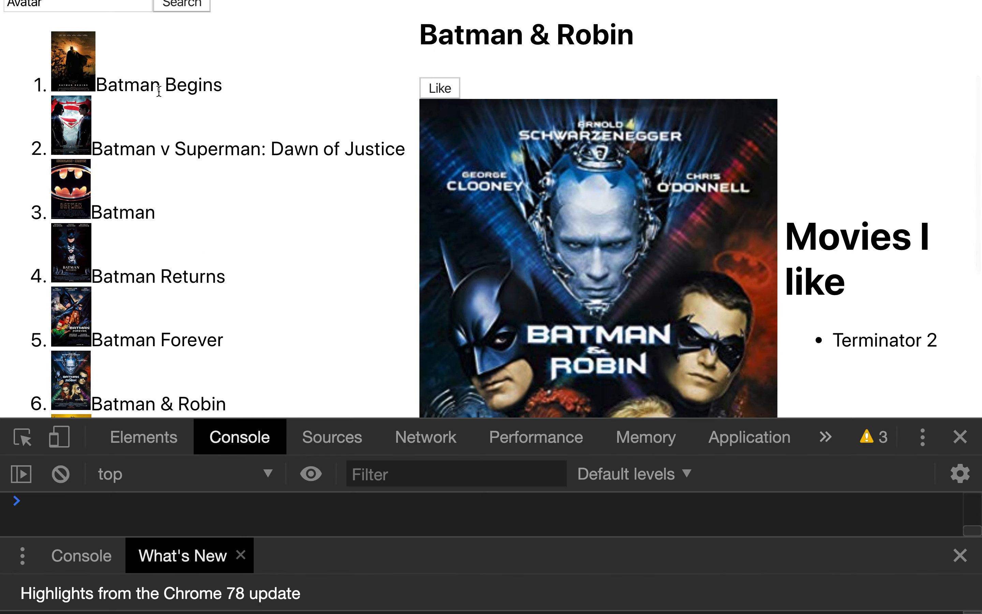
click(159, 85)
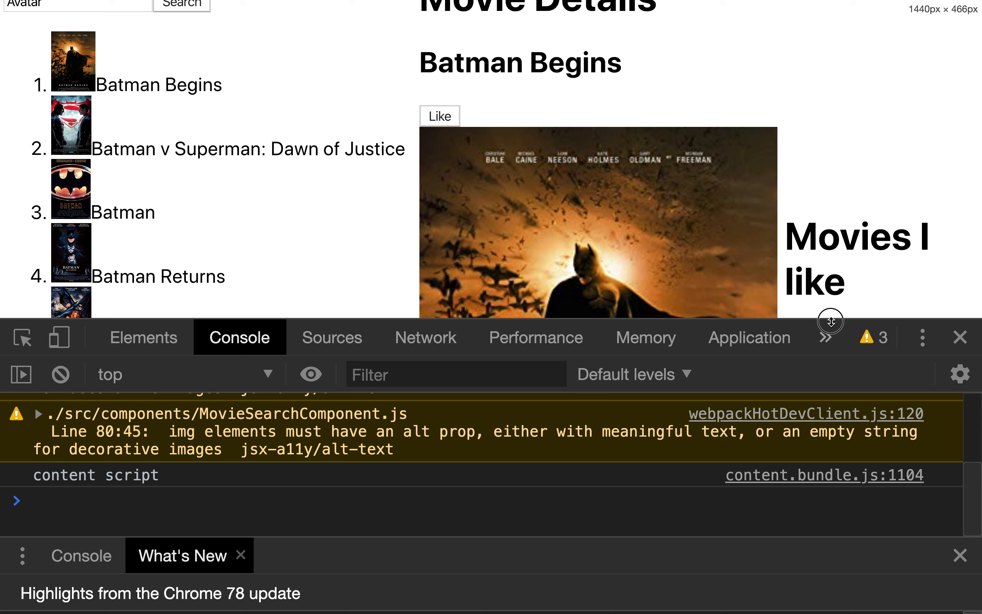
click(60, 374)
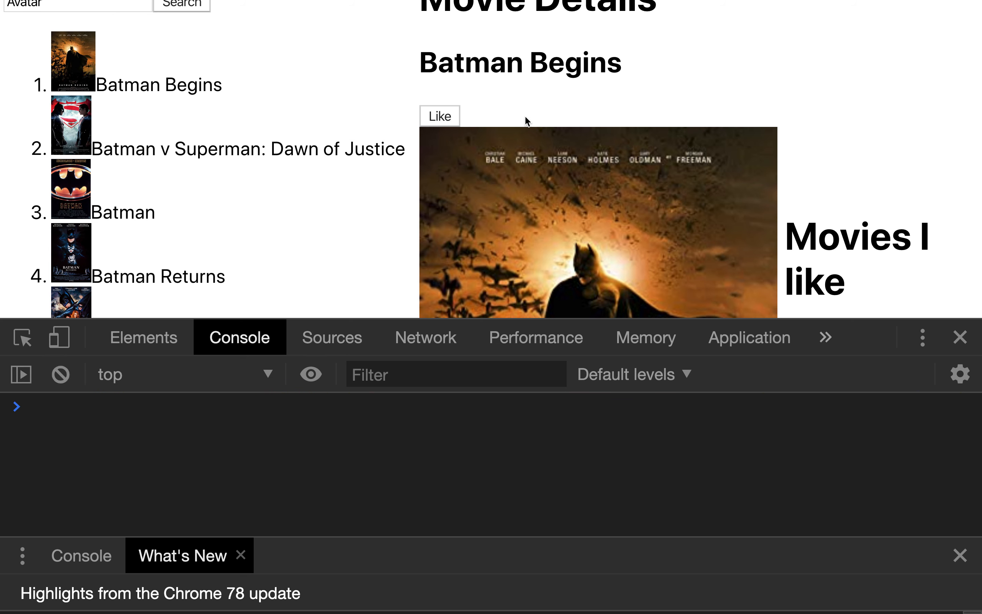
click(440, 116)
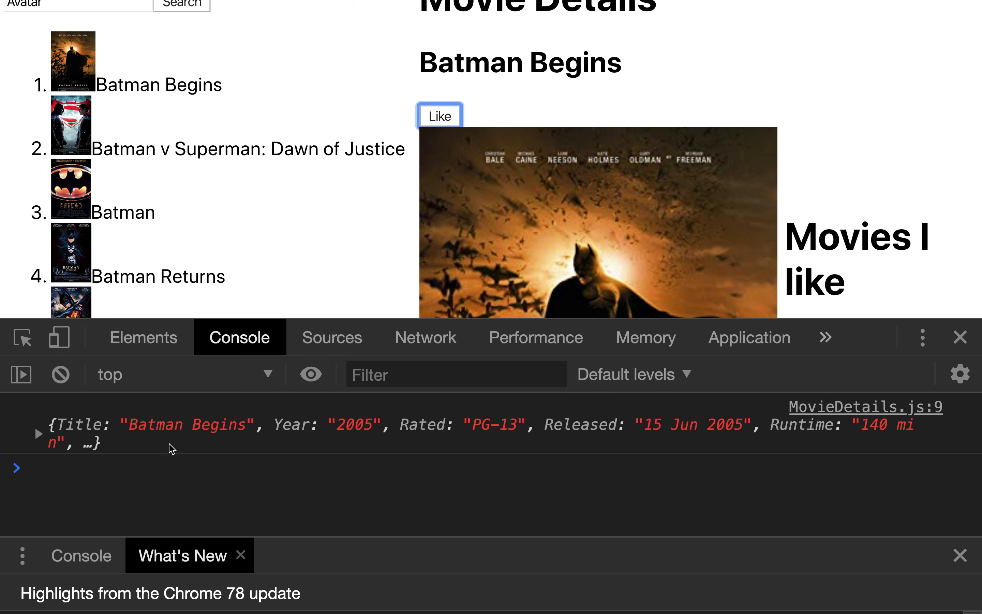
mouse_move(191, 473)
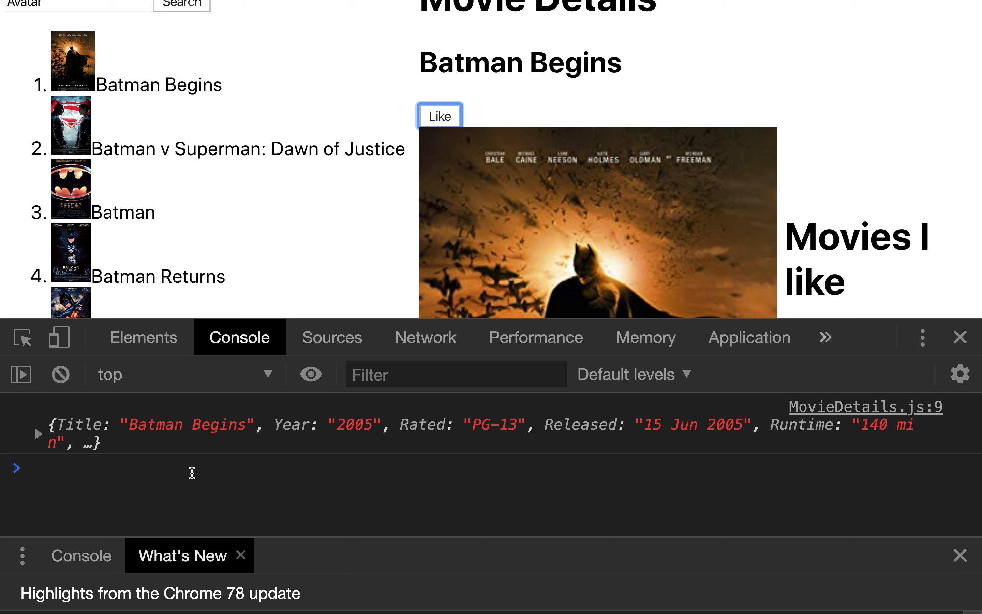
mouse_move(332, 165)
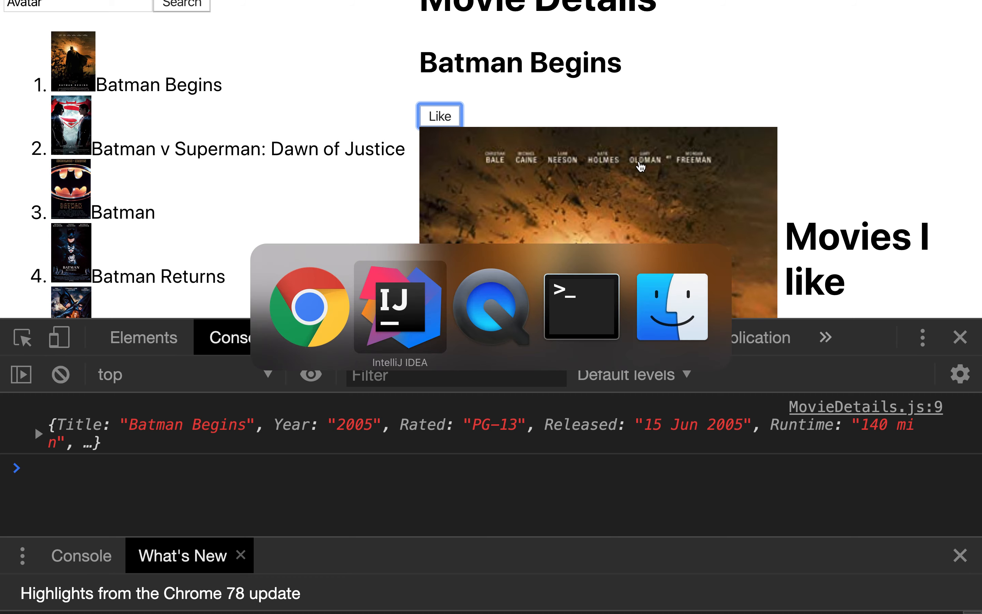
click(398, 305)
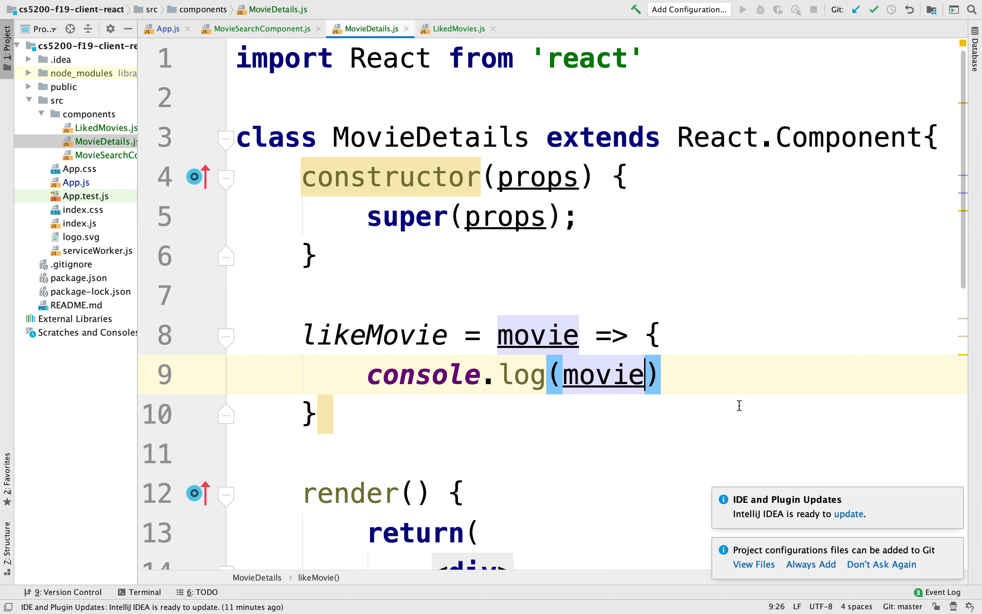
key(Return)
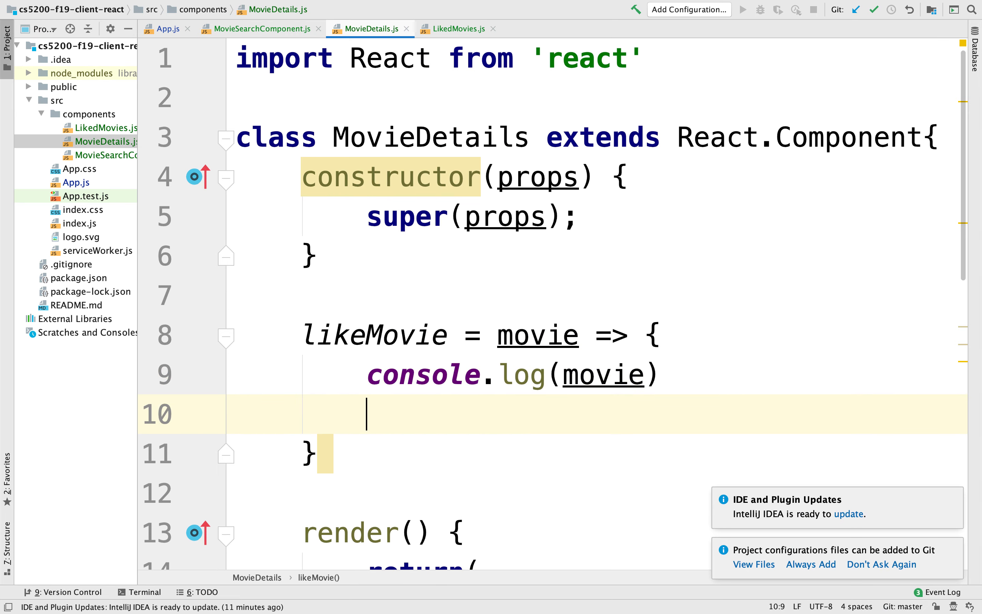
text(fetch())
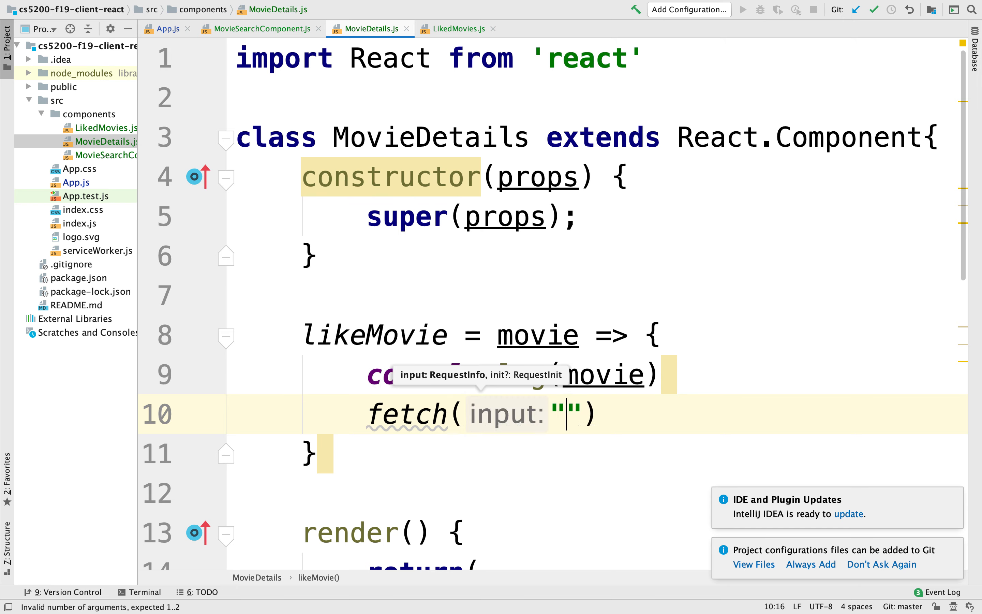
text(http://)
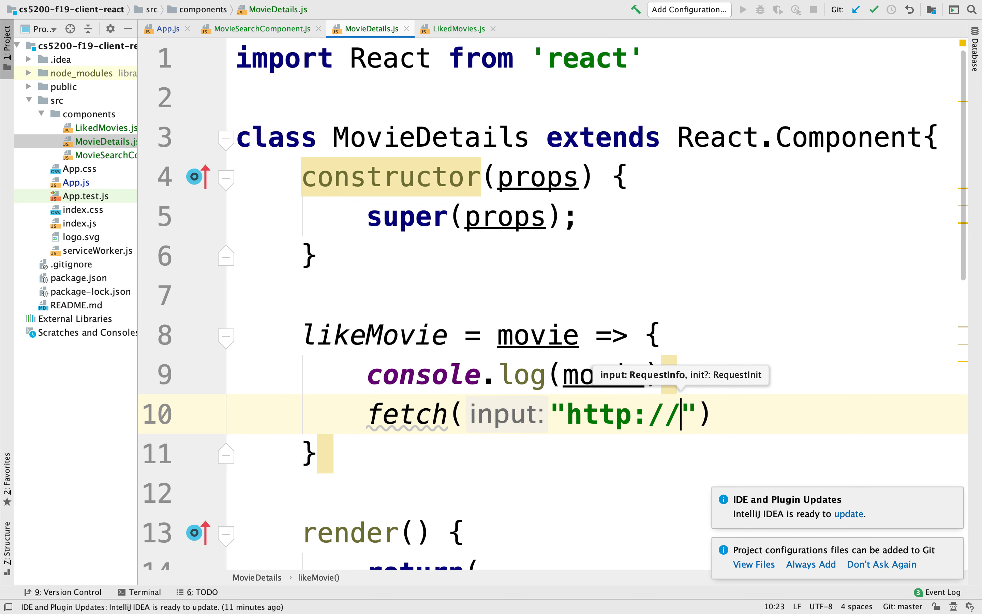
text(localhost:)
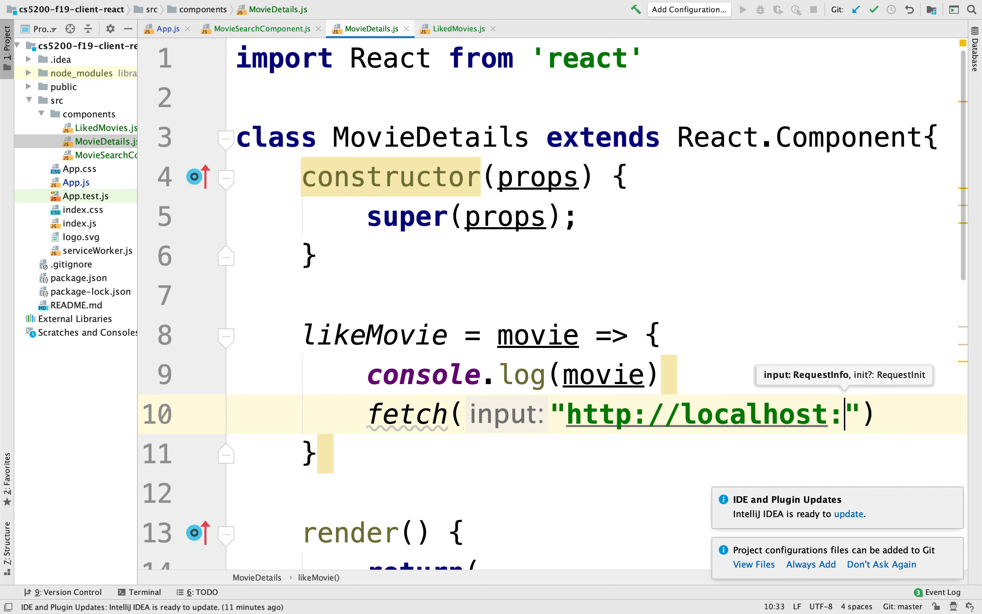
text(4000/)
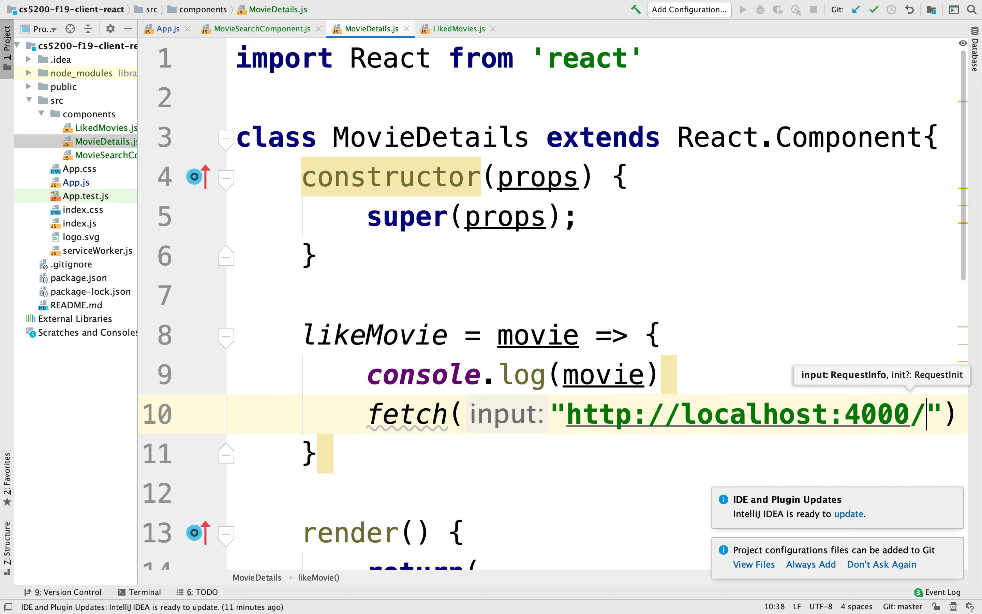
text(api/.)
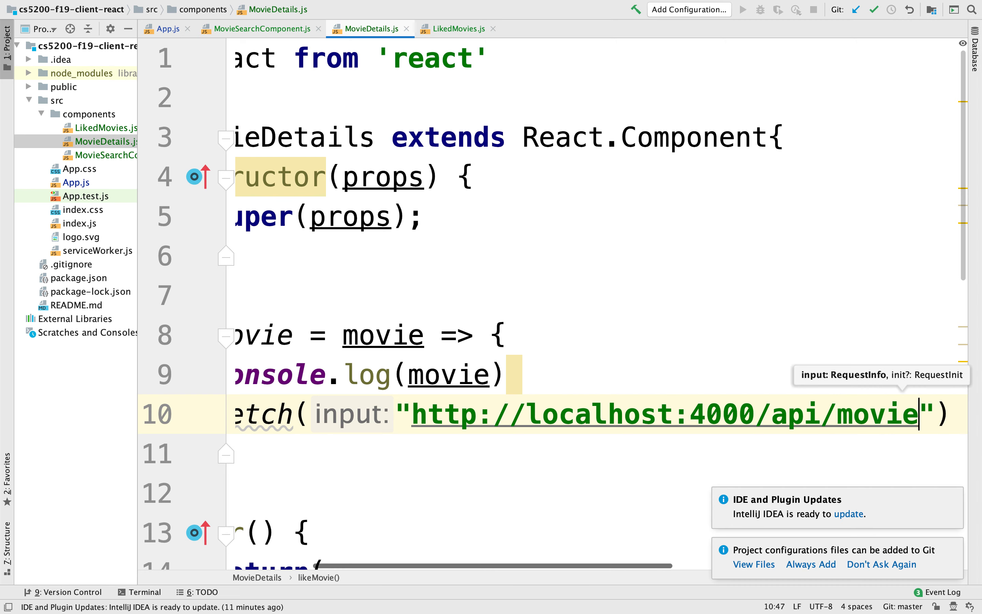
text(s)
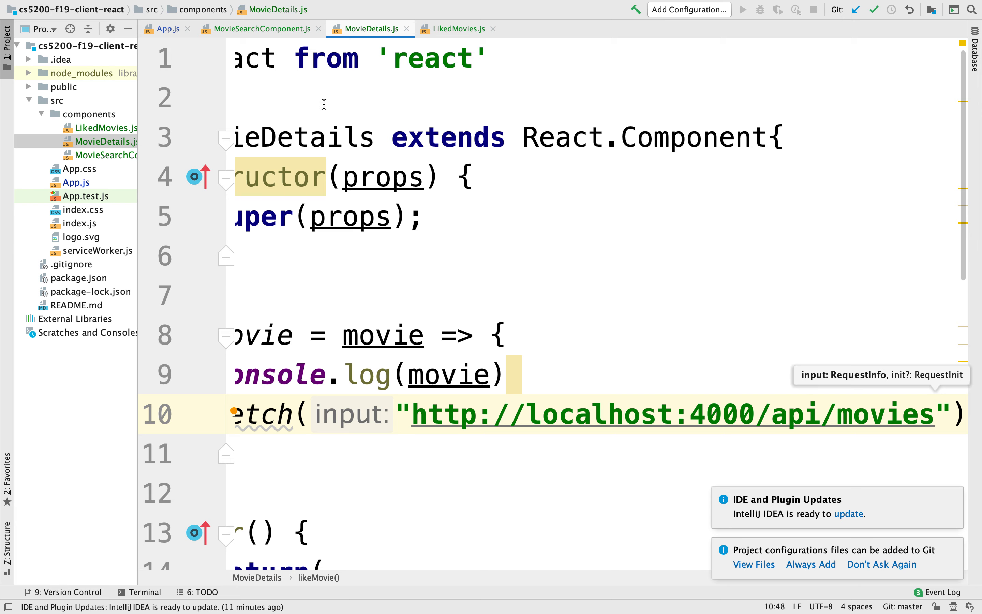
scroll(left, 3)
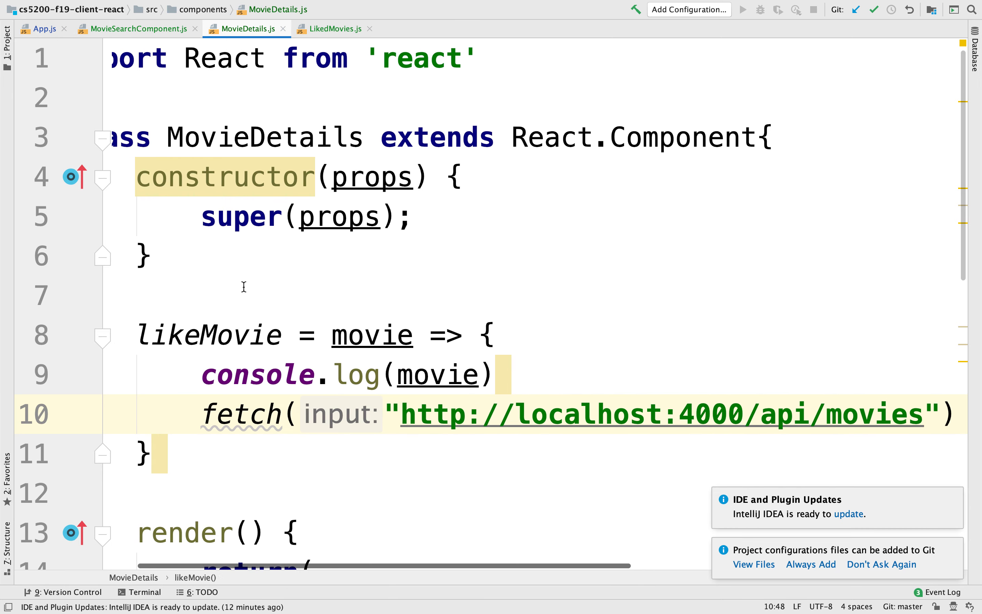
scroll(down, 3)
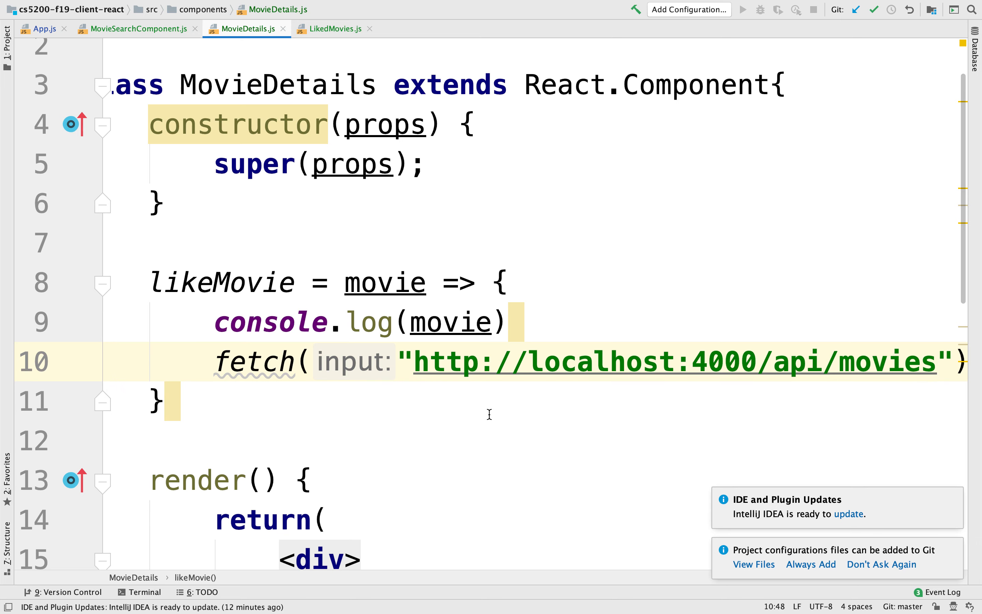
scroll(down, 3)
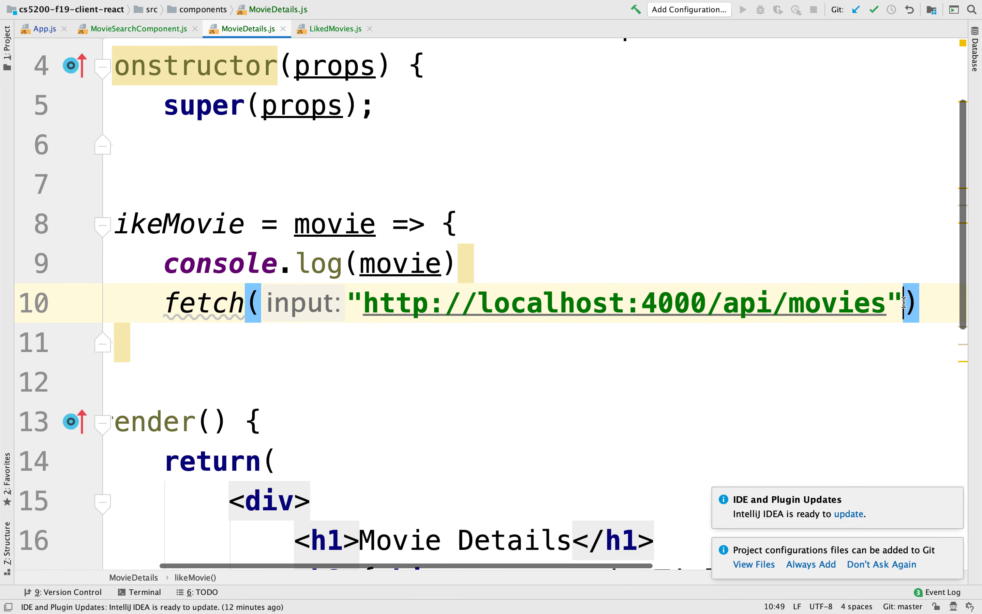
Add a fetch options object with method: 'post'.
text(,)
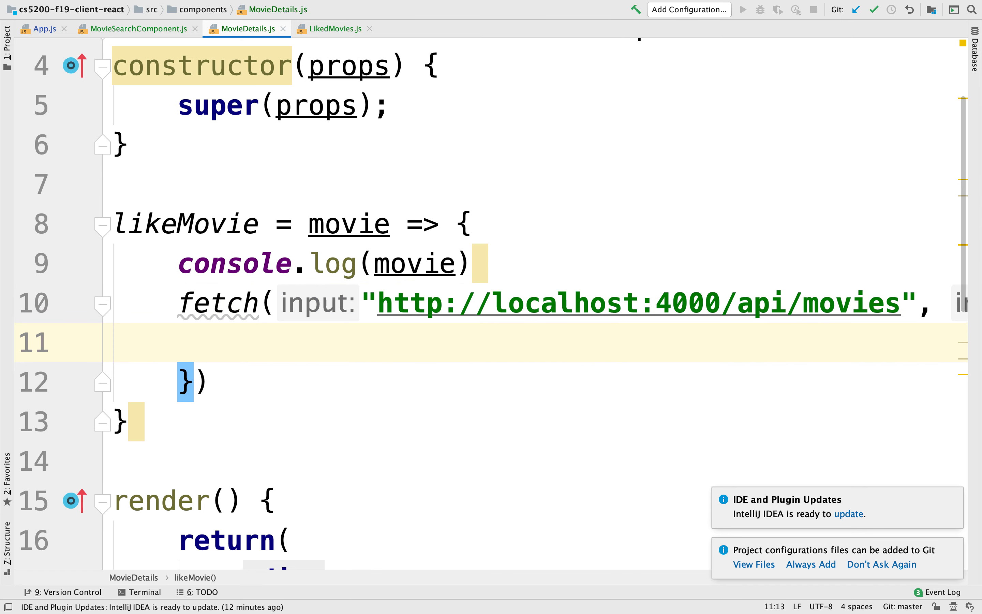
text(method: ')
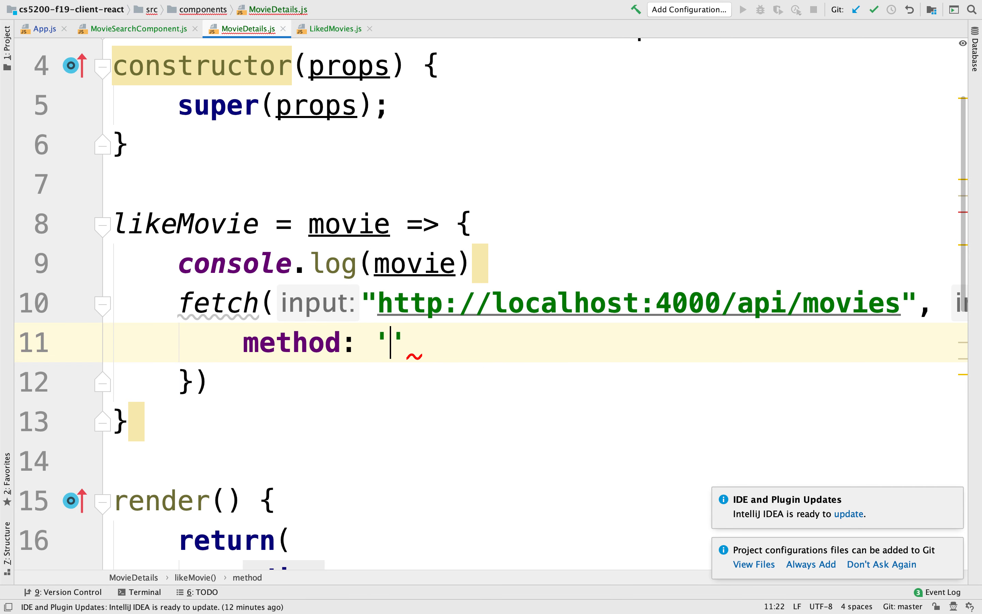
text(post)
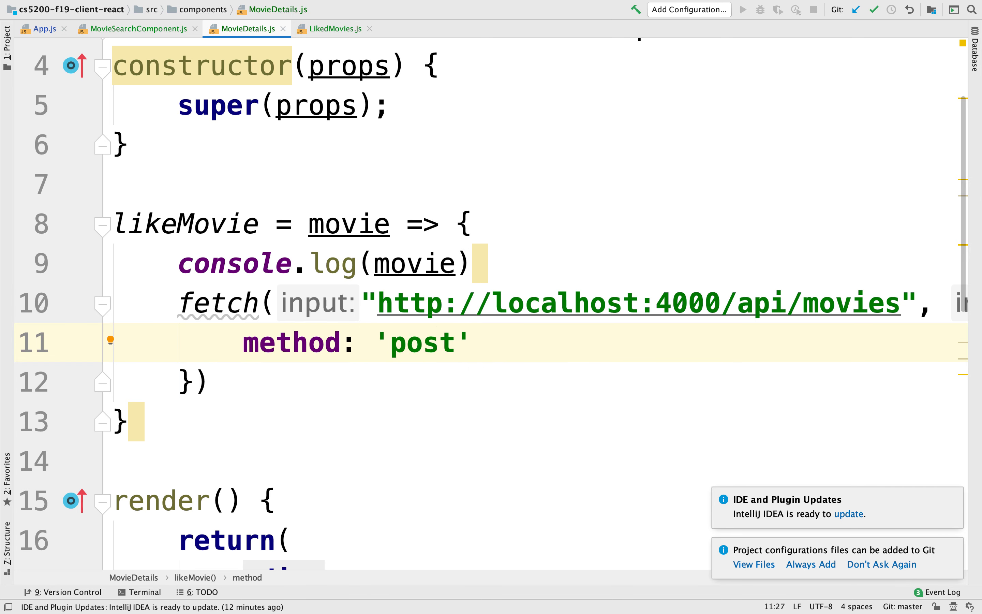
text(,)
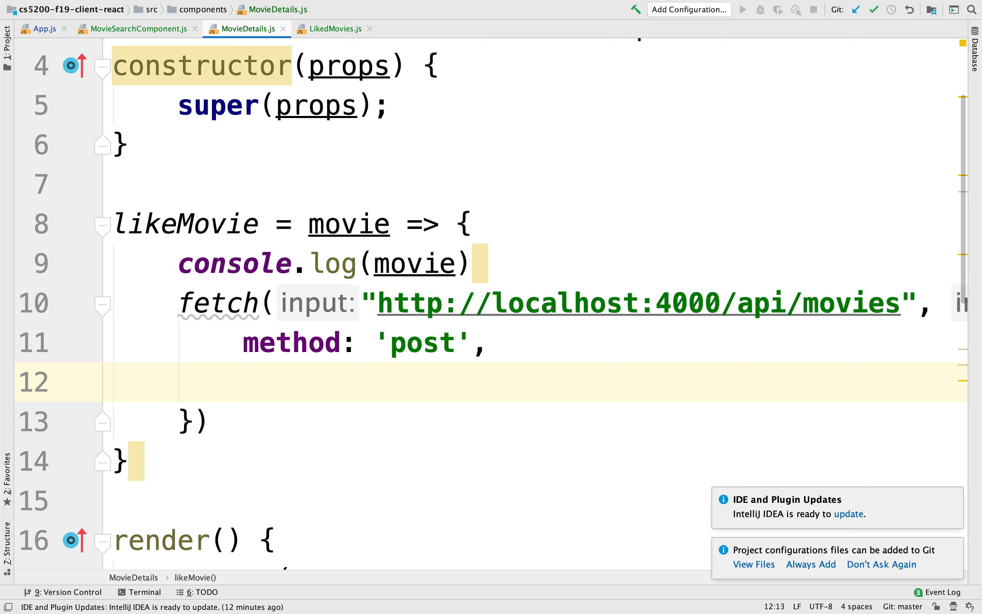
Set the request body to JSON.stringify(movie).
text(body:)
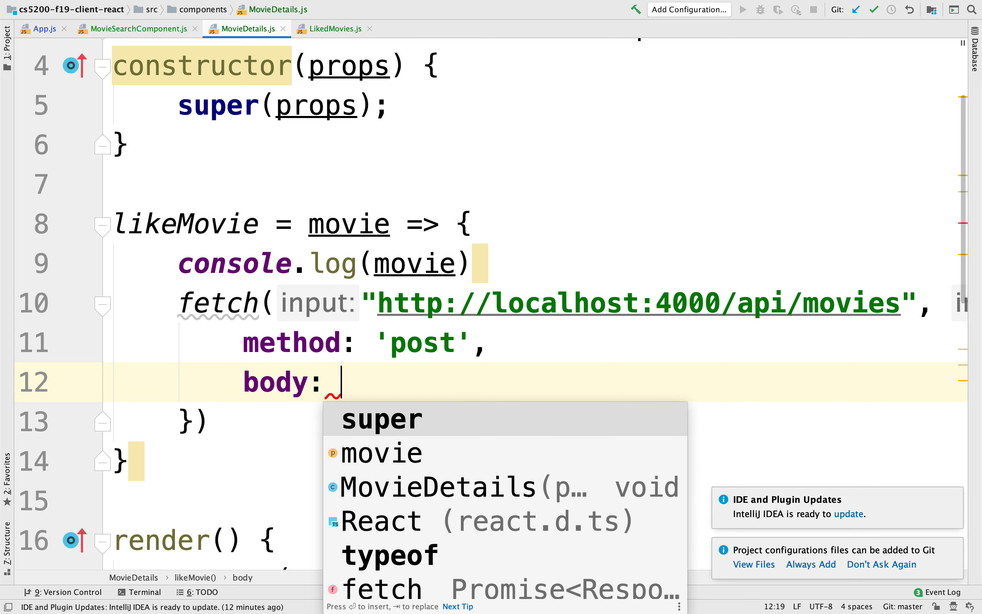
text(moi)
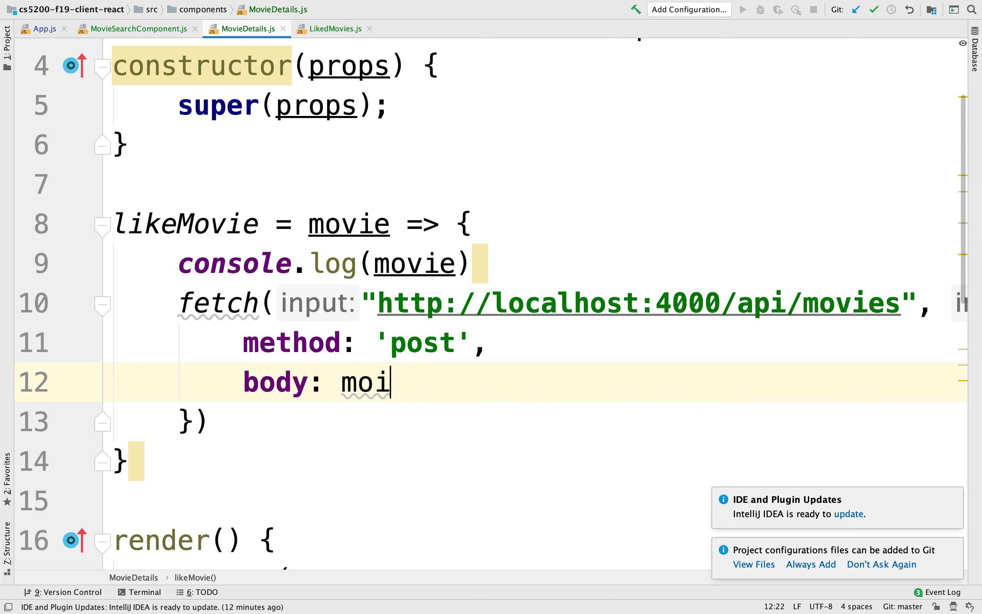
text(ve)
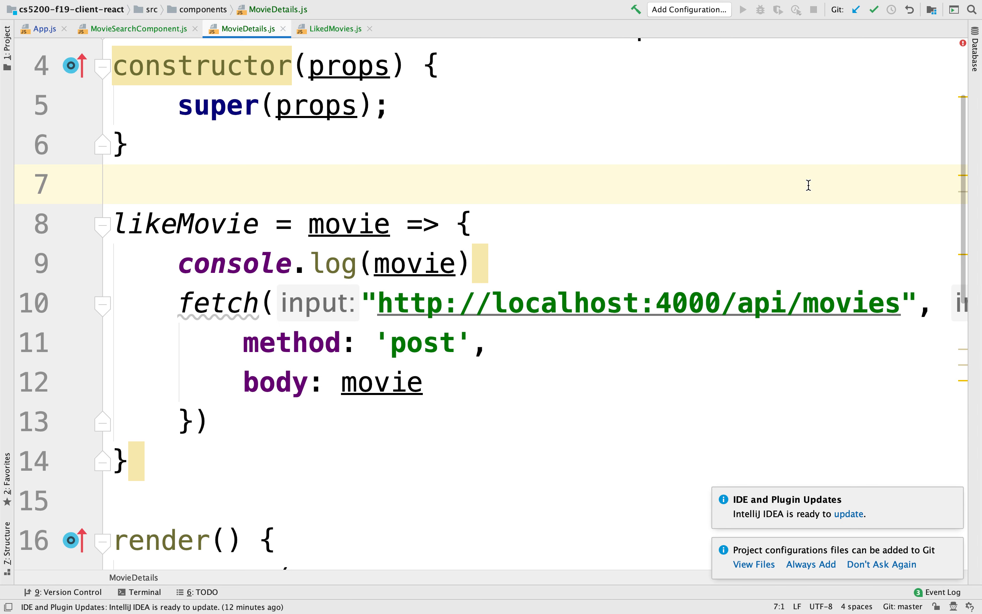
click(344, 382)
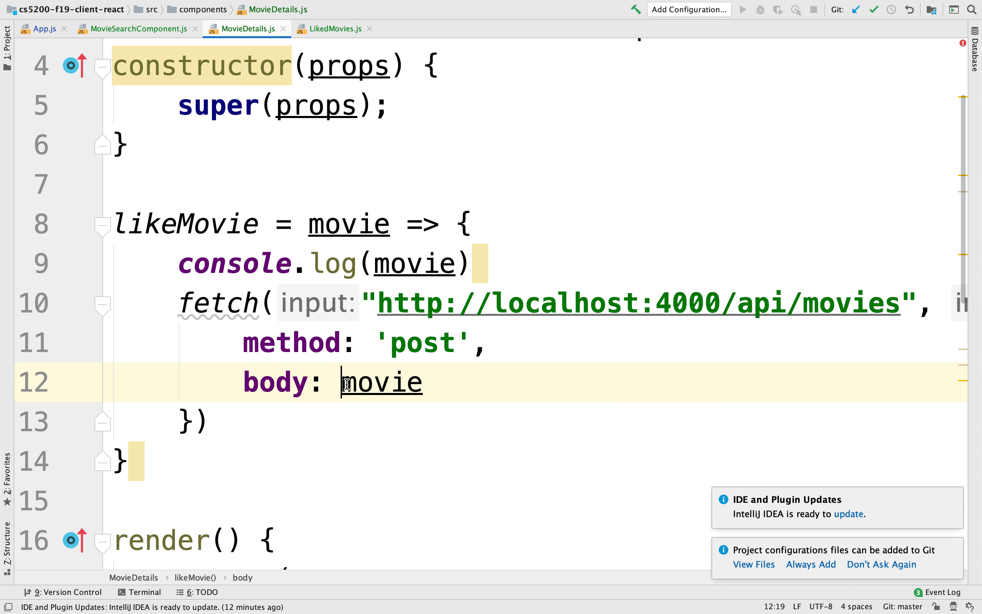
text(JSON.stringify()
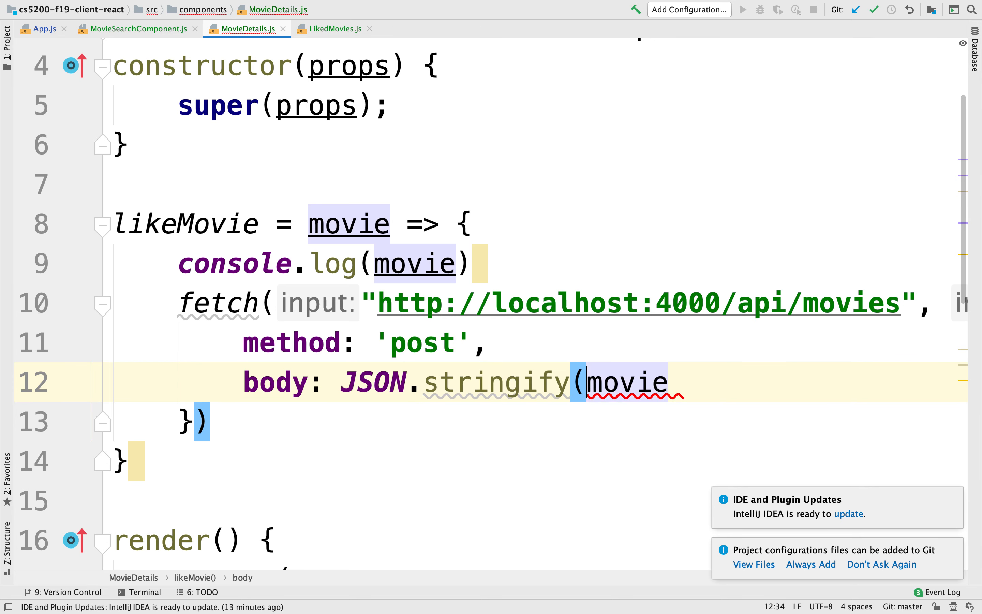
text(),)
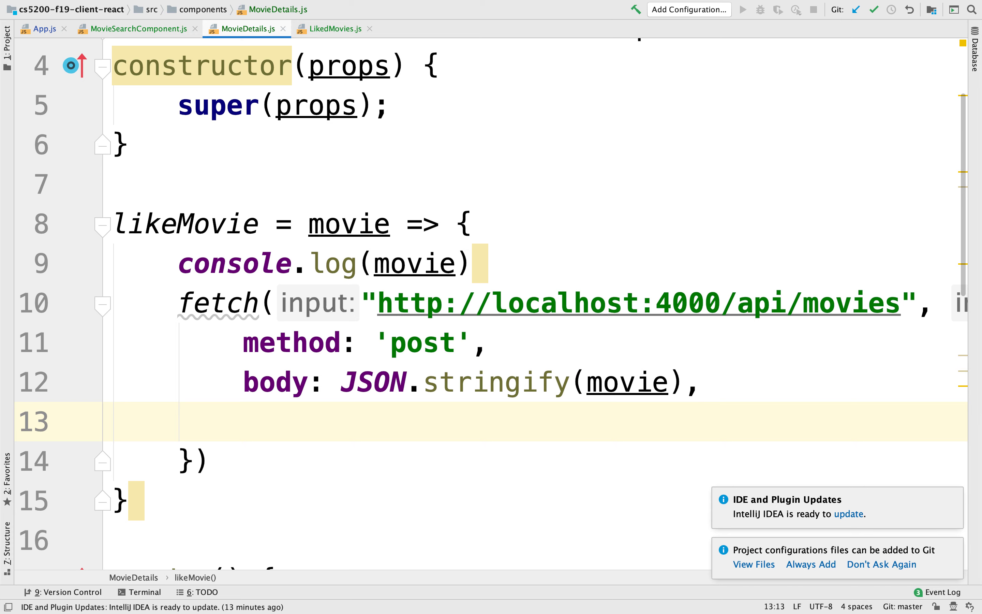
Add headers: {'content-type': 'application/json'} to the fetch options.
text(headers: {)
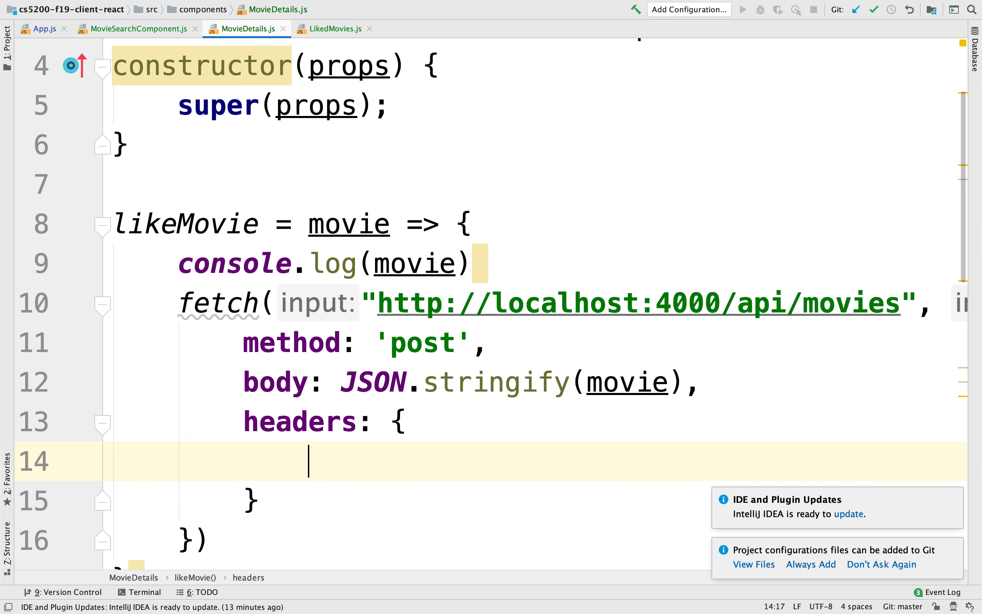
text('')
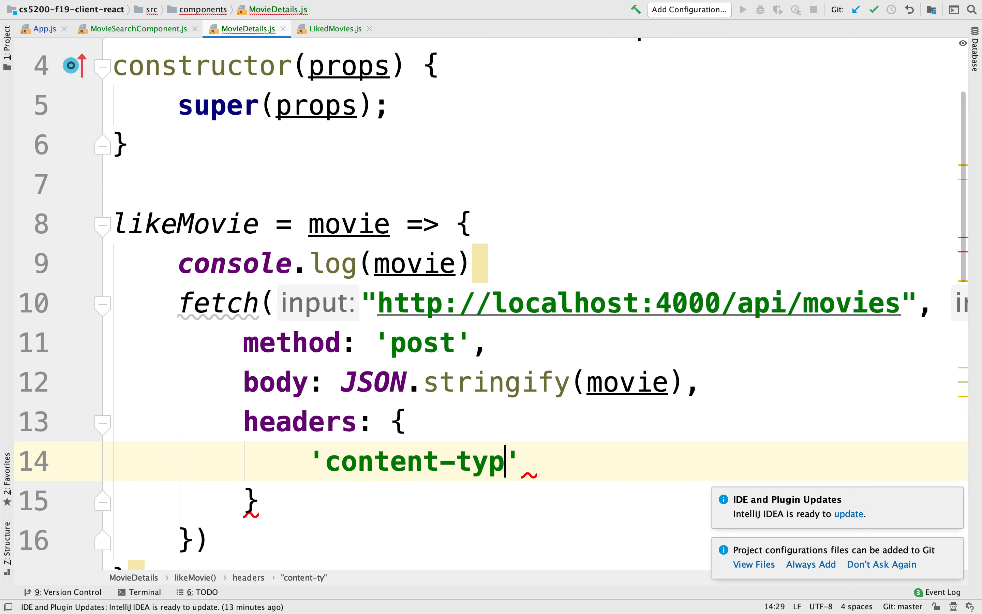
text(e': 'application./')
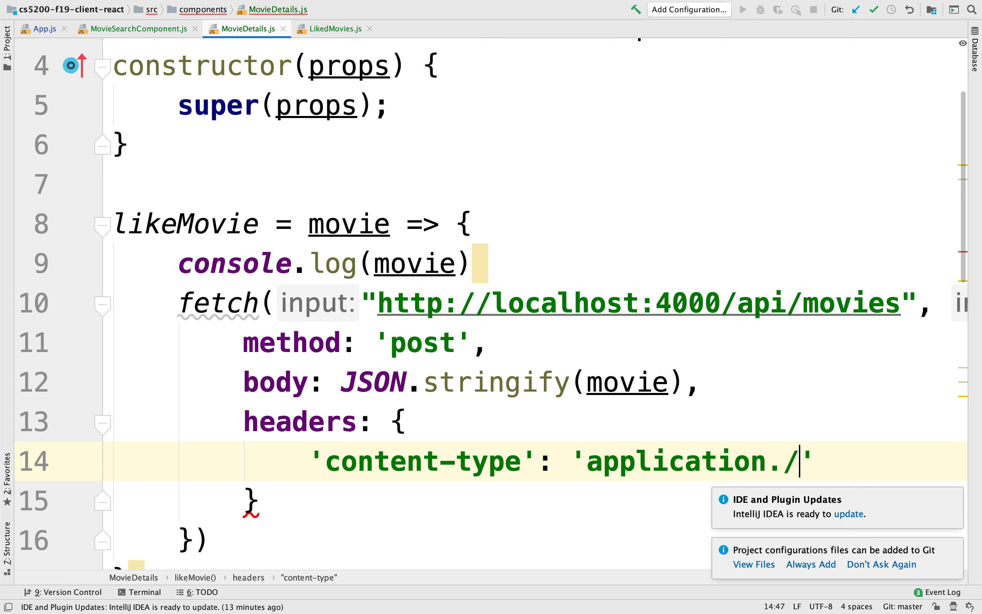
text(json)
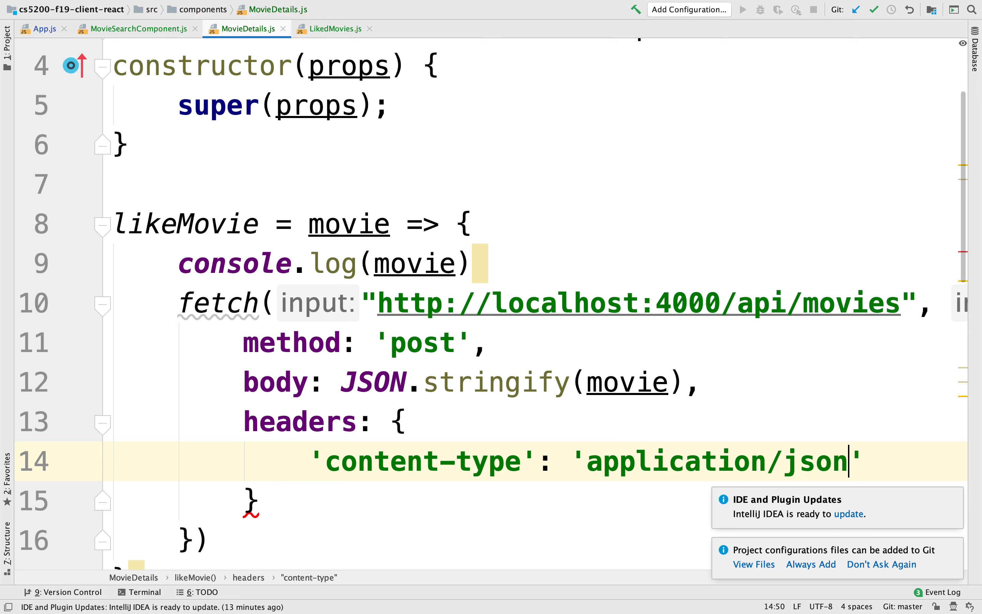
Chain .then(response => response.json()) onto the fetch, replacing a started .catch.
double_click(202, 66)
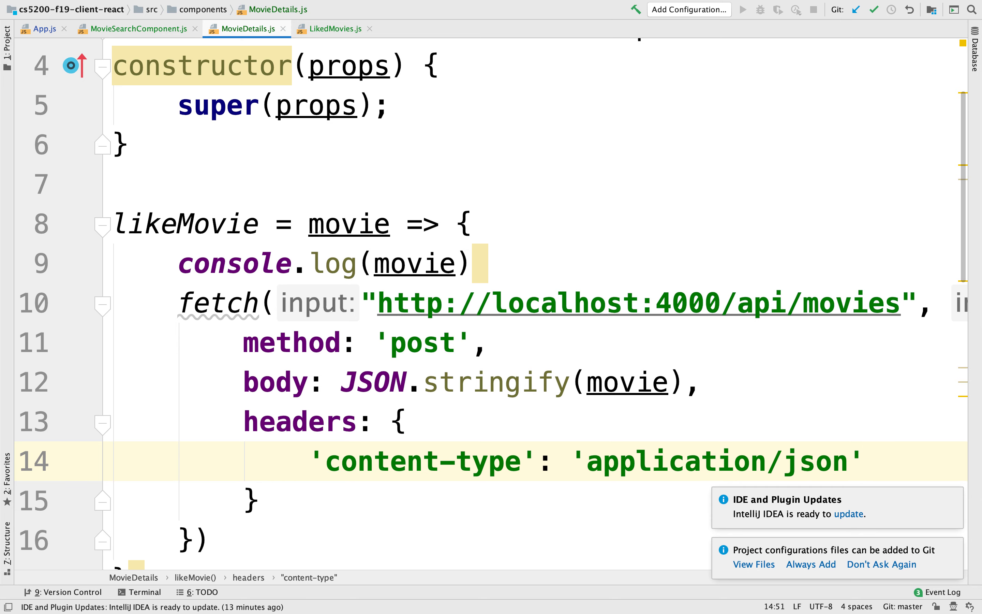
scroll(down, 3)
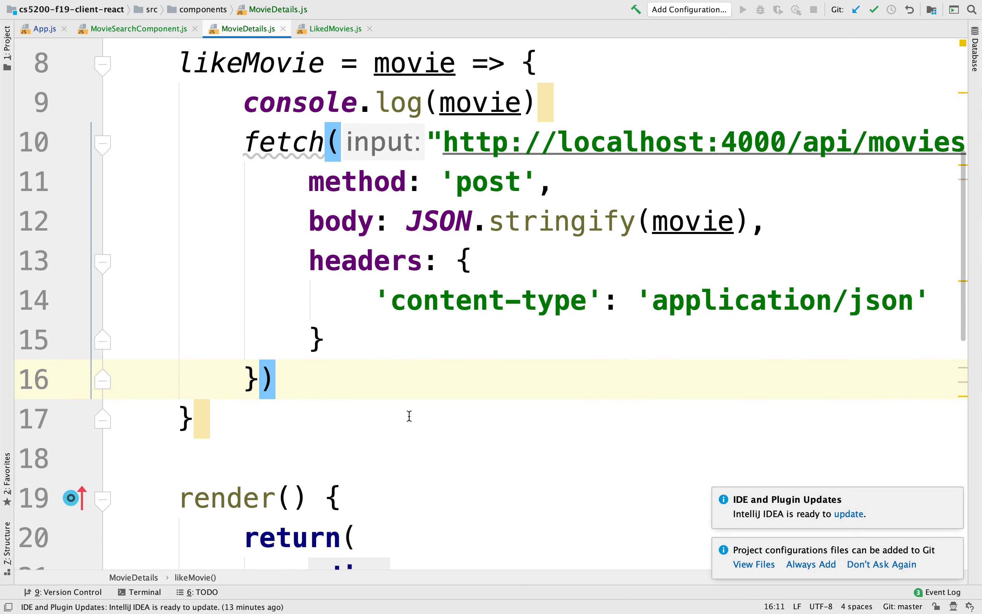
text(.catch)
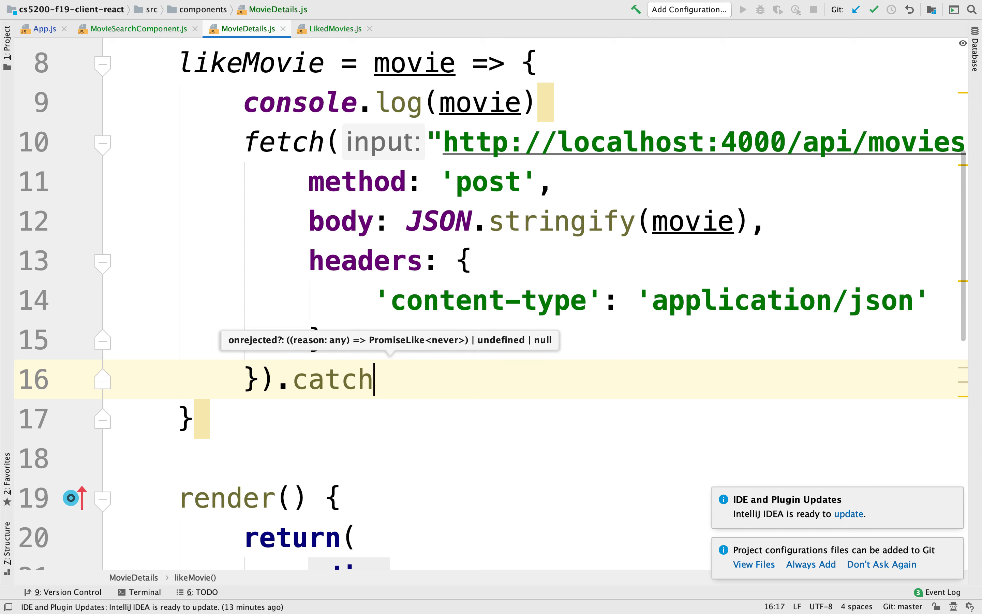
key(Backspace)
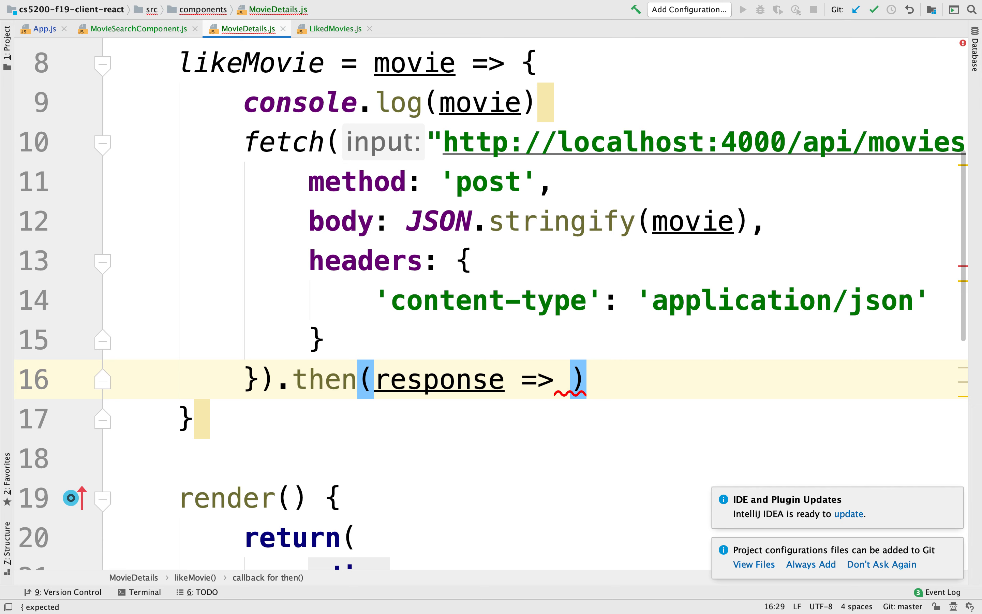
text(response.j)
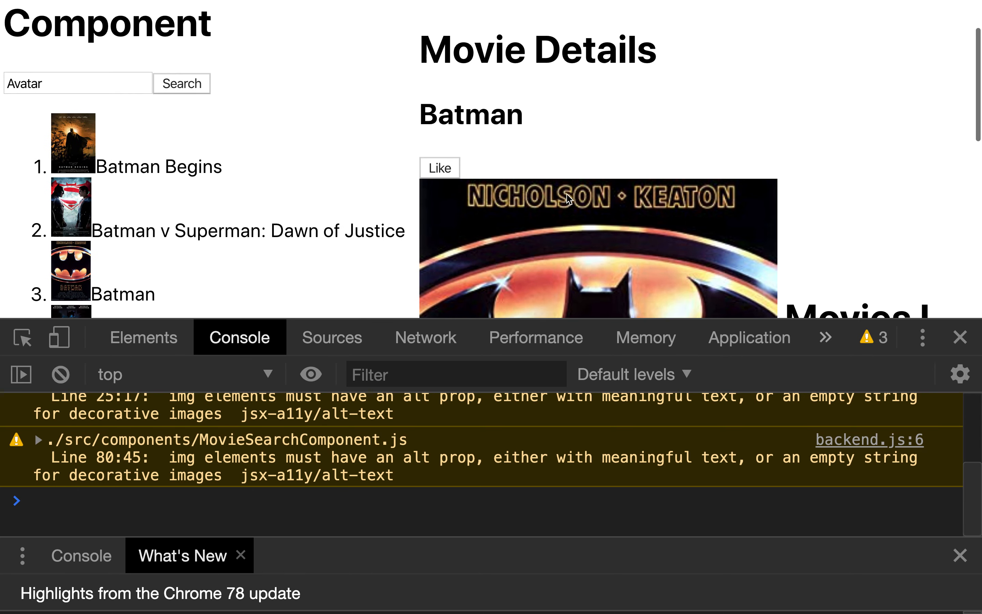
Clear the console, switch to the Network tab and like Batman to send the POST.
click(60, 374)
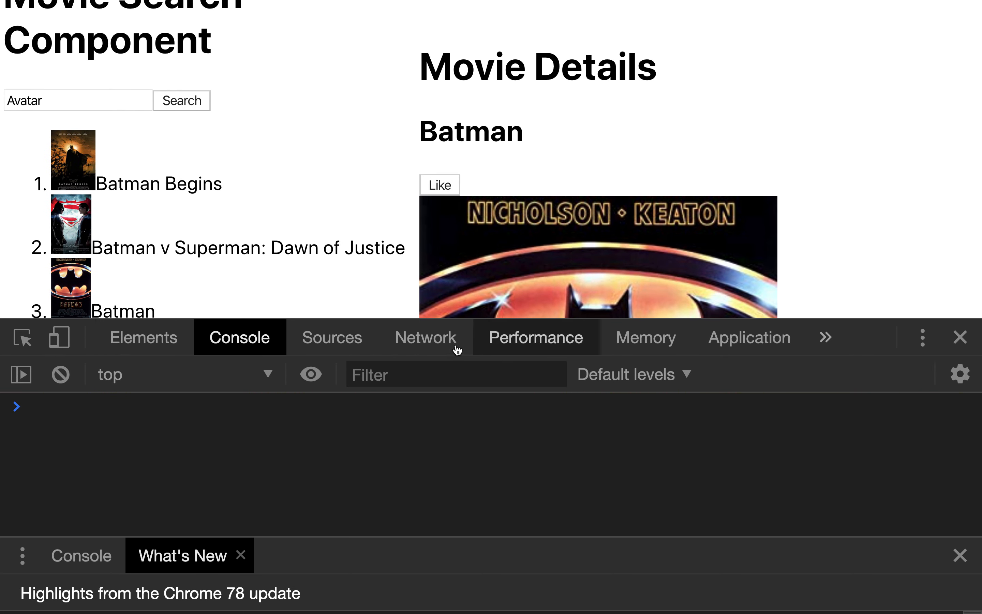
click(426, 337)
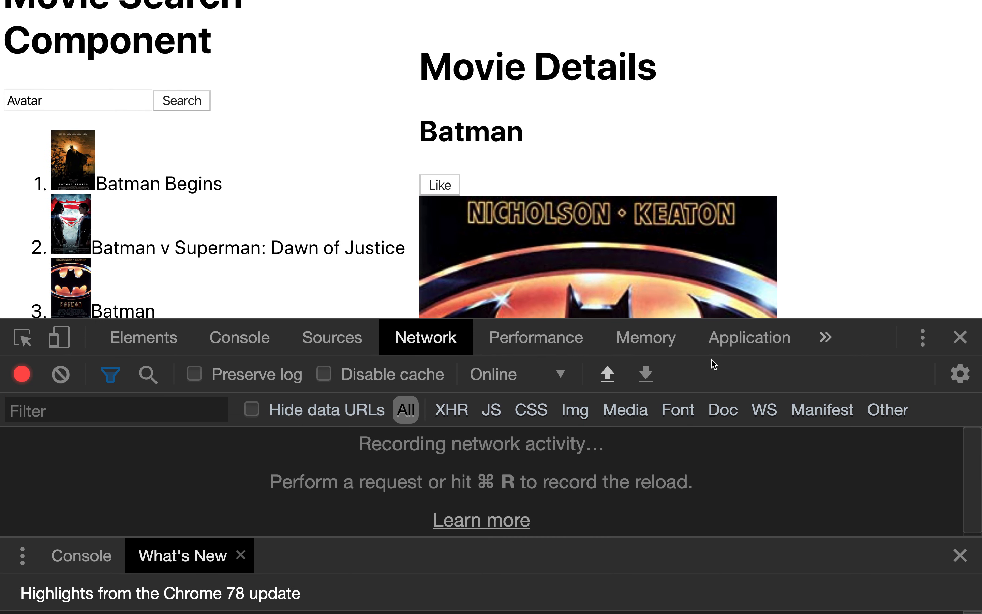
mouse_move(603, 216)
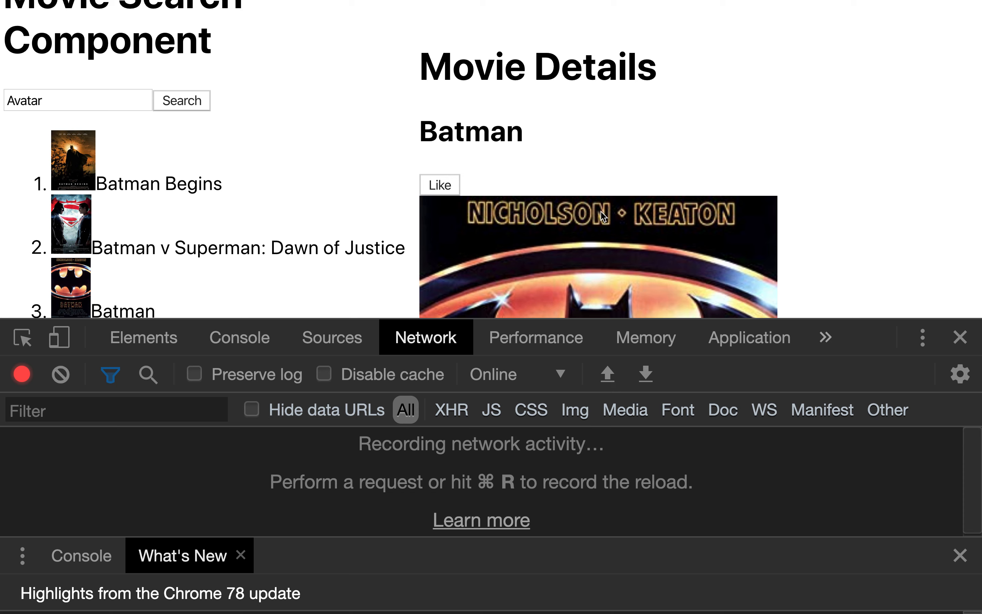
click(439, 184)
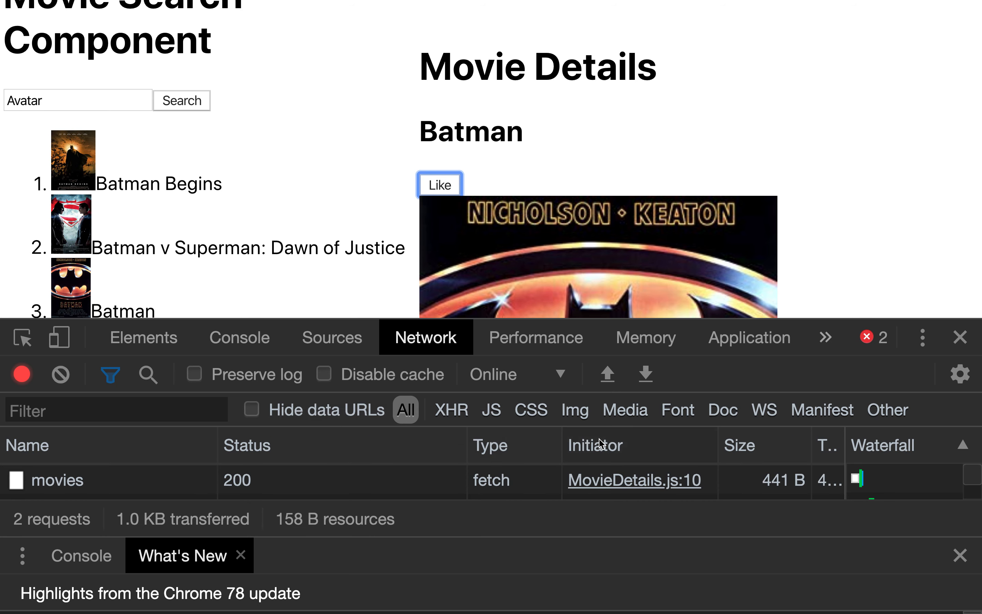
click(439, 184)
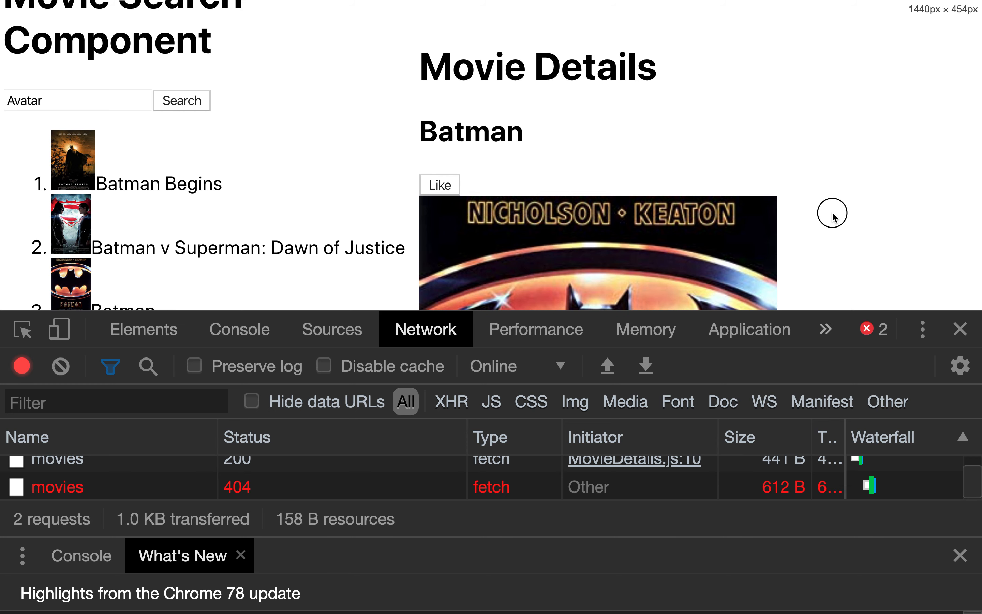
Inspect the failed movies request's headers showing POST to /api/movies returned 404.
click(57, 488)
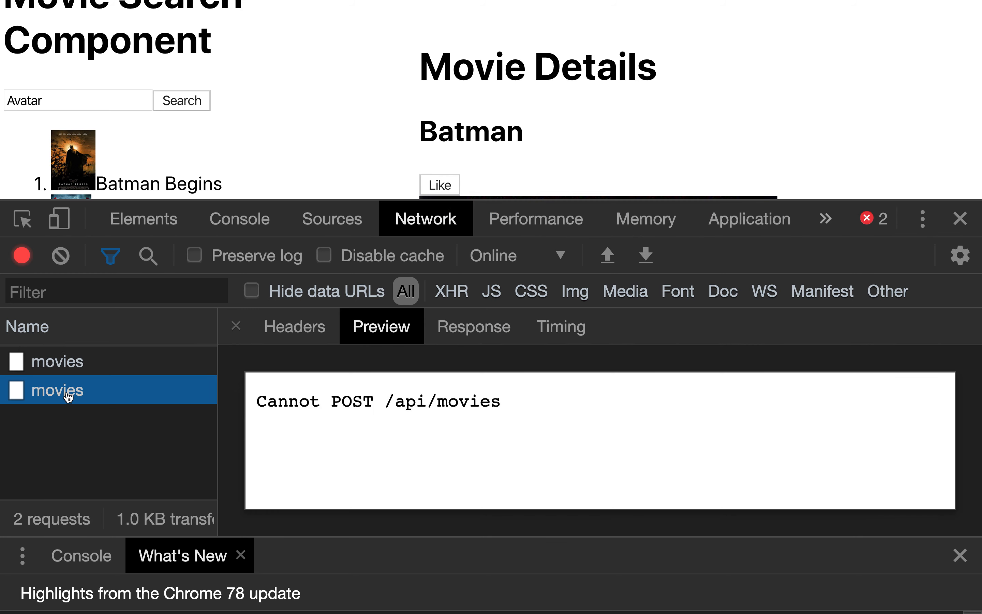
click(294, 327)
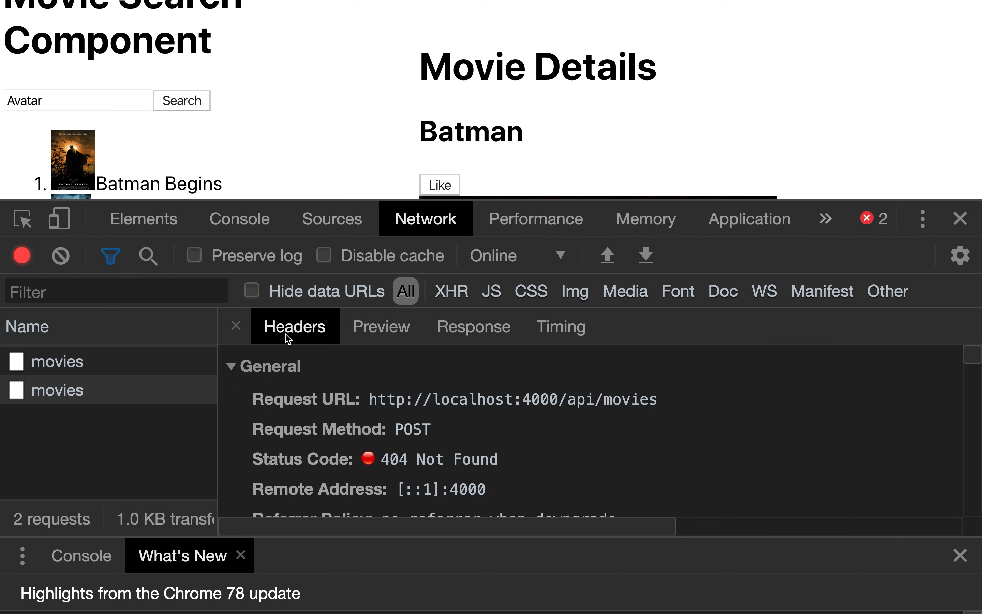
mouse_move(402, 467)
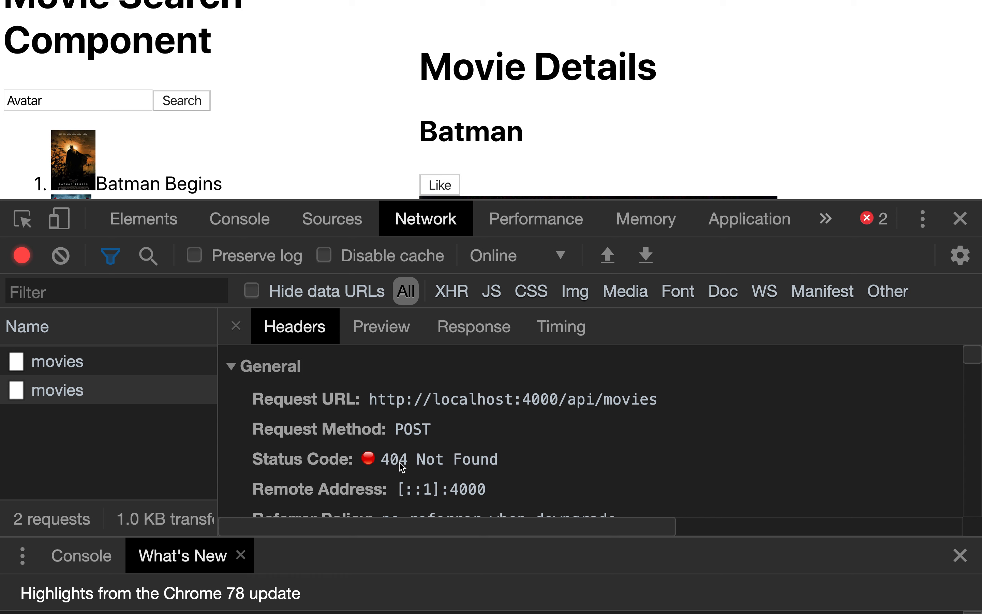